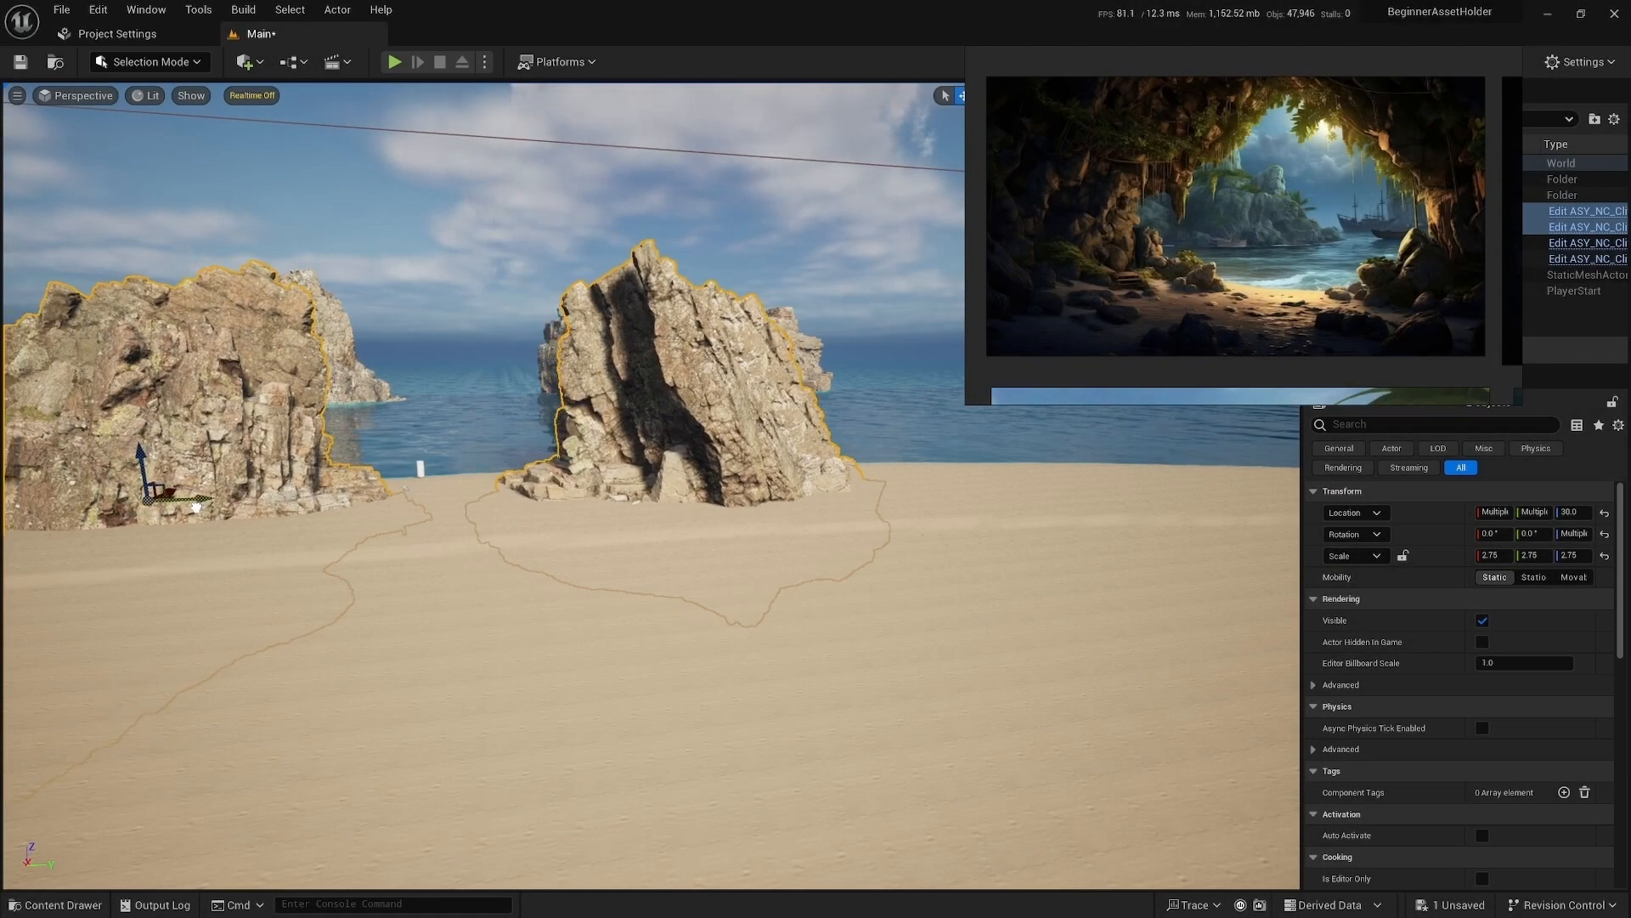
Step: Show the BP_FlamePickup event graph with its overlap branch, cast, TorchHeld and destroy logic
{"action": "left_click", "coordinate": [395, 61]}
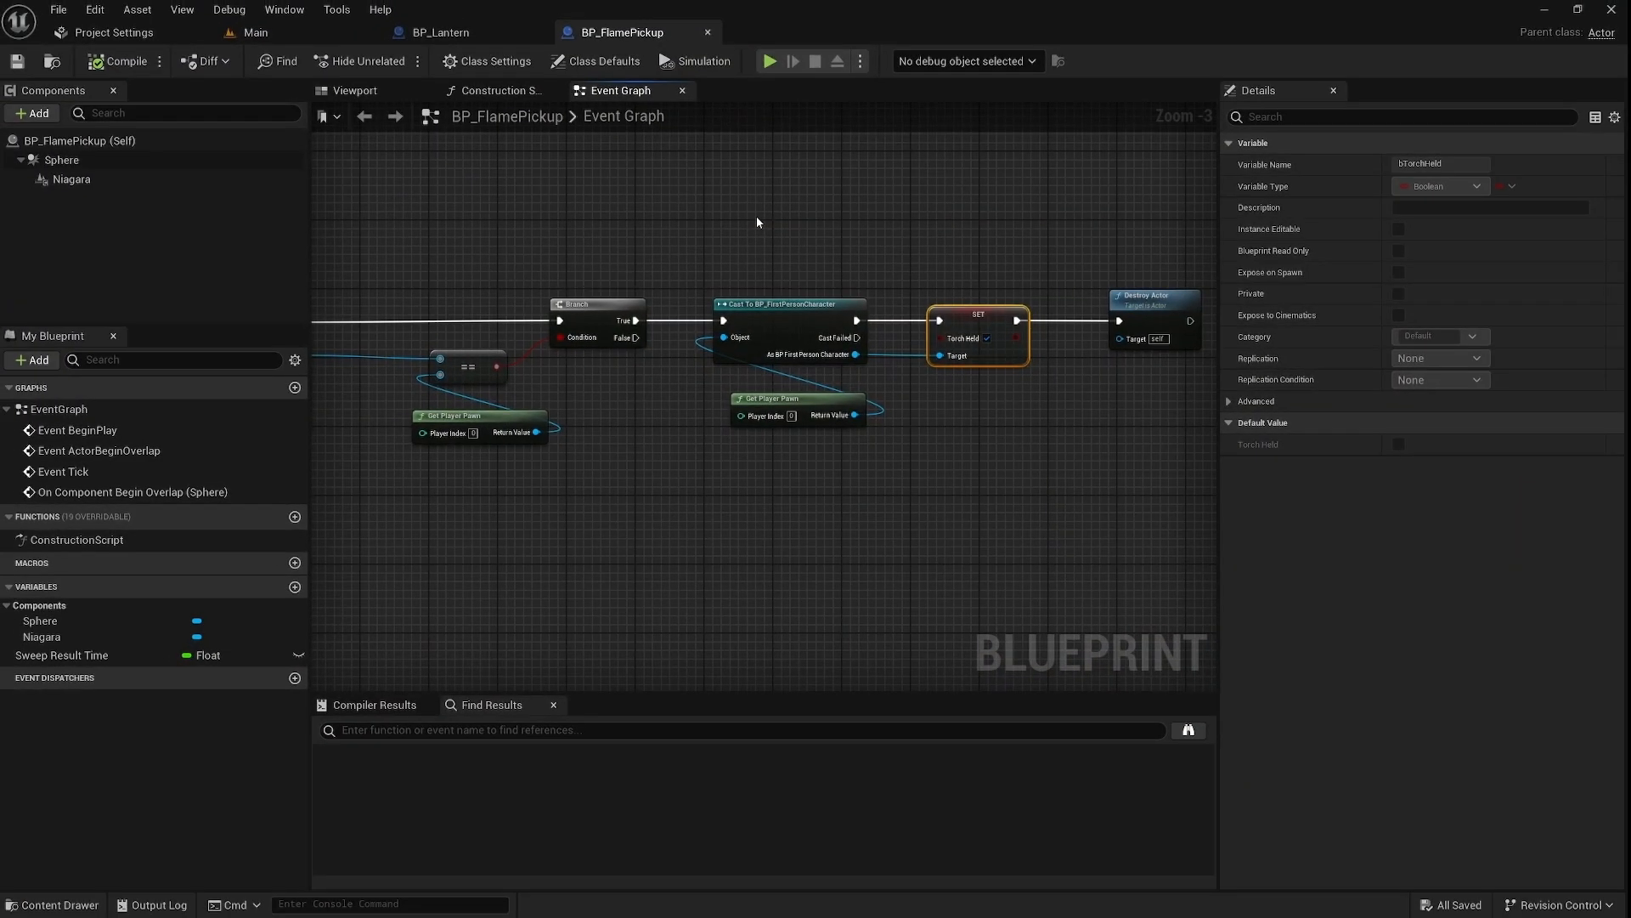
Step: View the BP_Lantern event graph, then move to the Epic Games Launcher's Unreal Engine samples list
{"action": "left_click", "coordinate": [440, 32]}
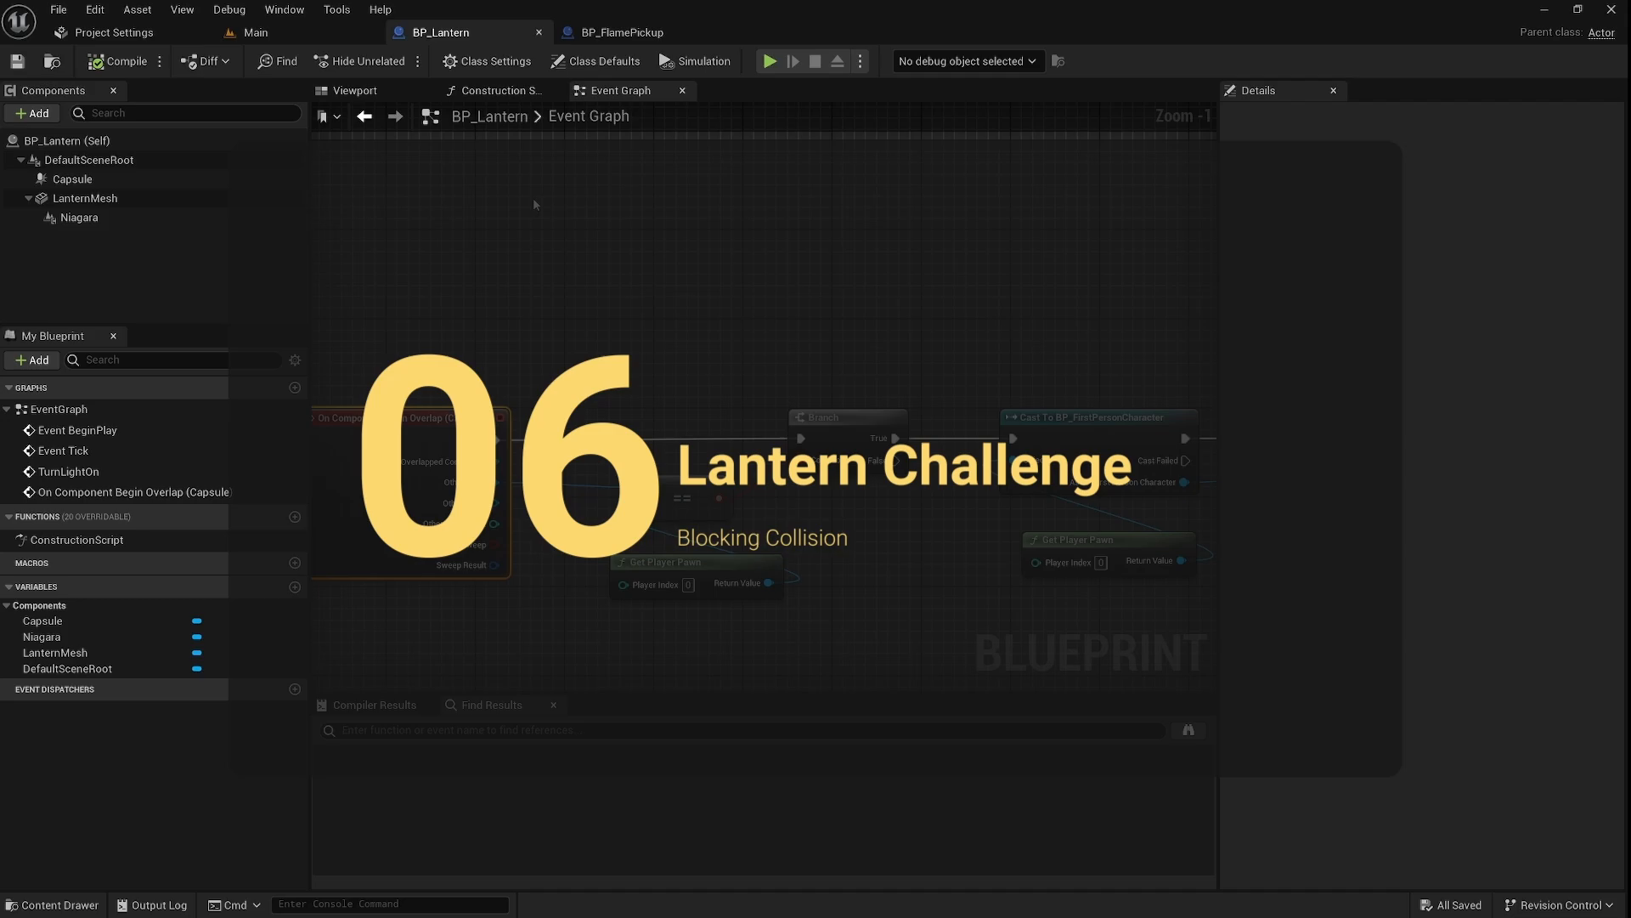
{"action": "left_click", "coordinate": [253, 32]}
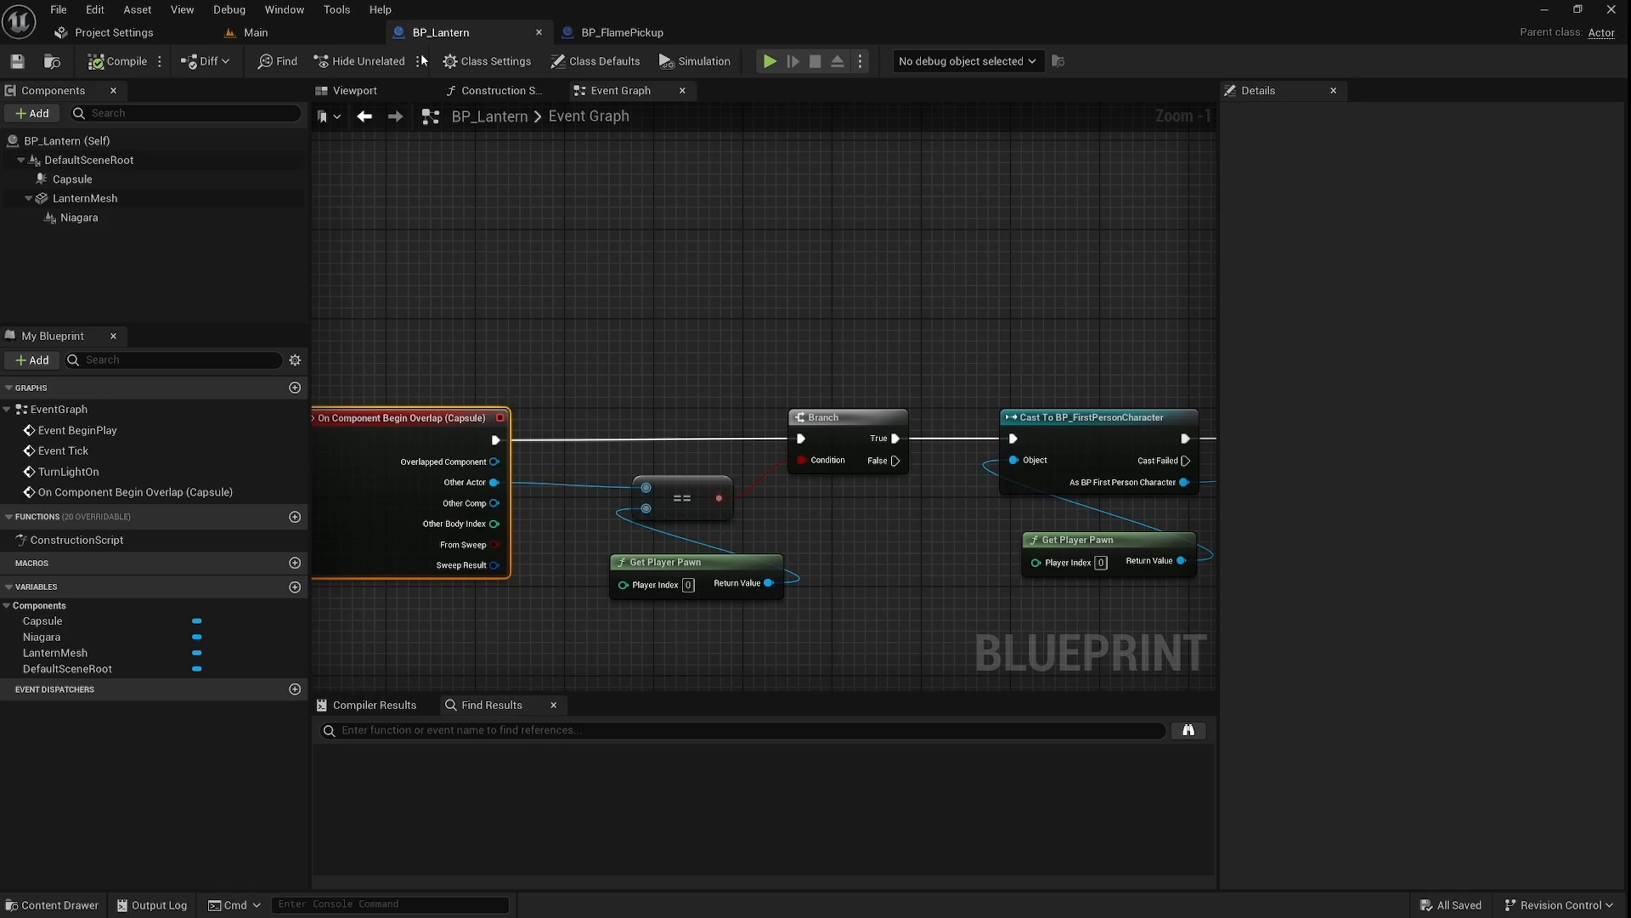
{"action": "left_click", "coordinate": [88, 160]}
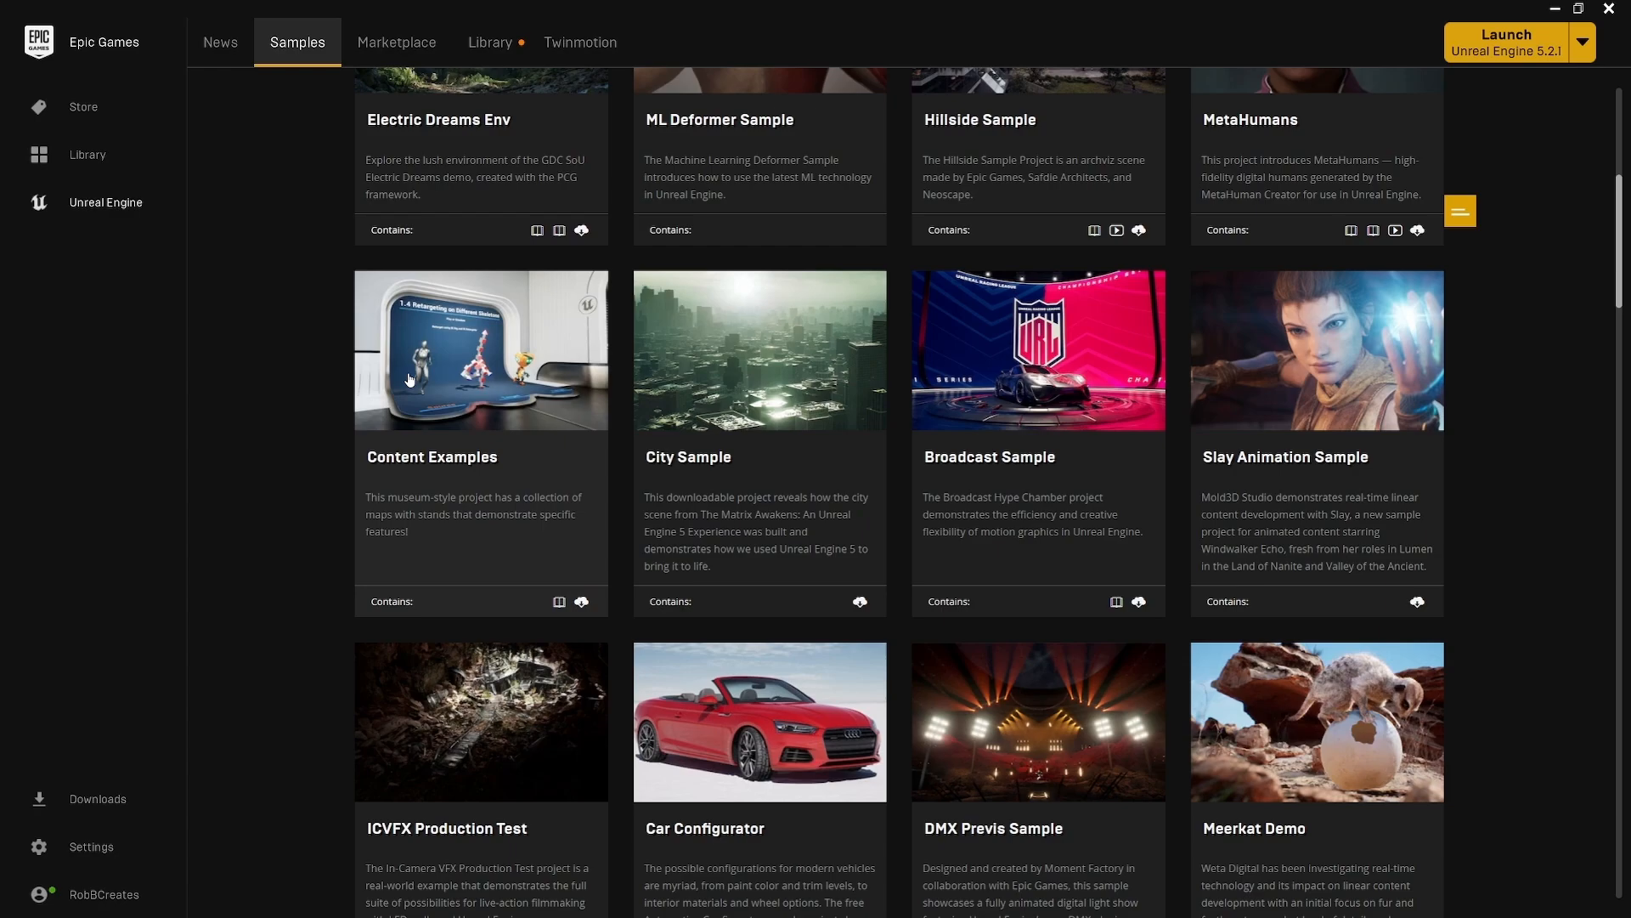
{"action": "scroll", "scroll_direction": "down", "scroll_amount": 3}
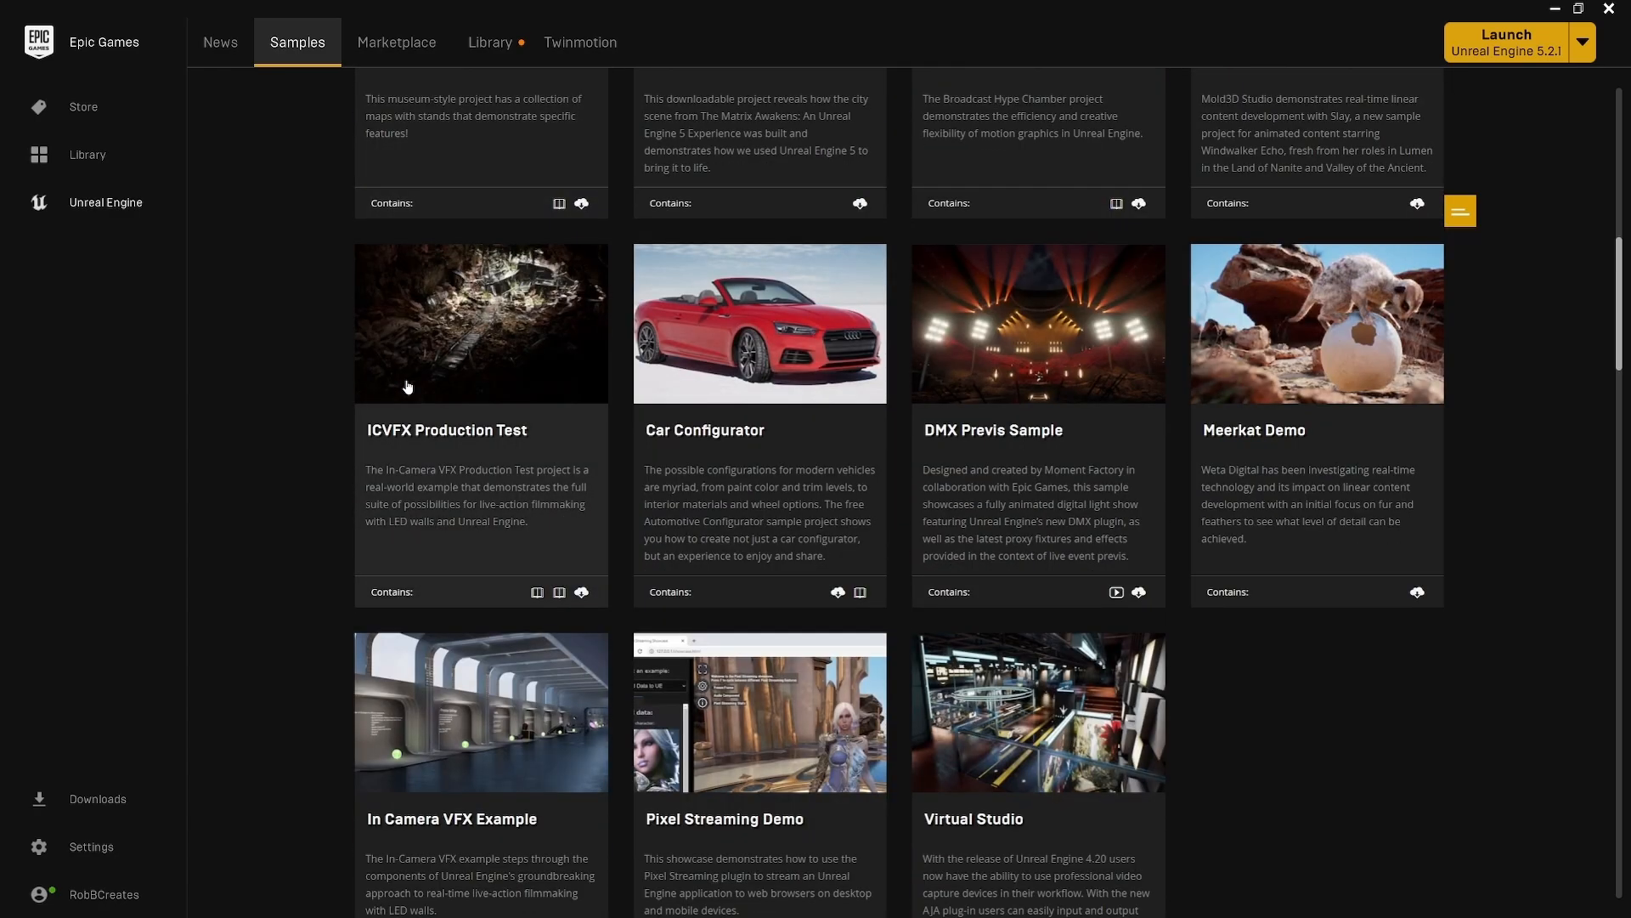
{"action": "scroll", "scroll_direction": "down", "scroll_amount": 3}
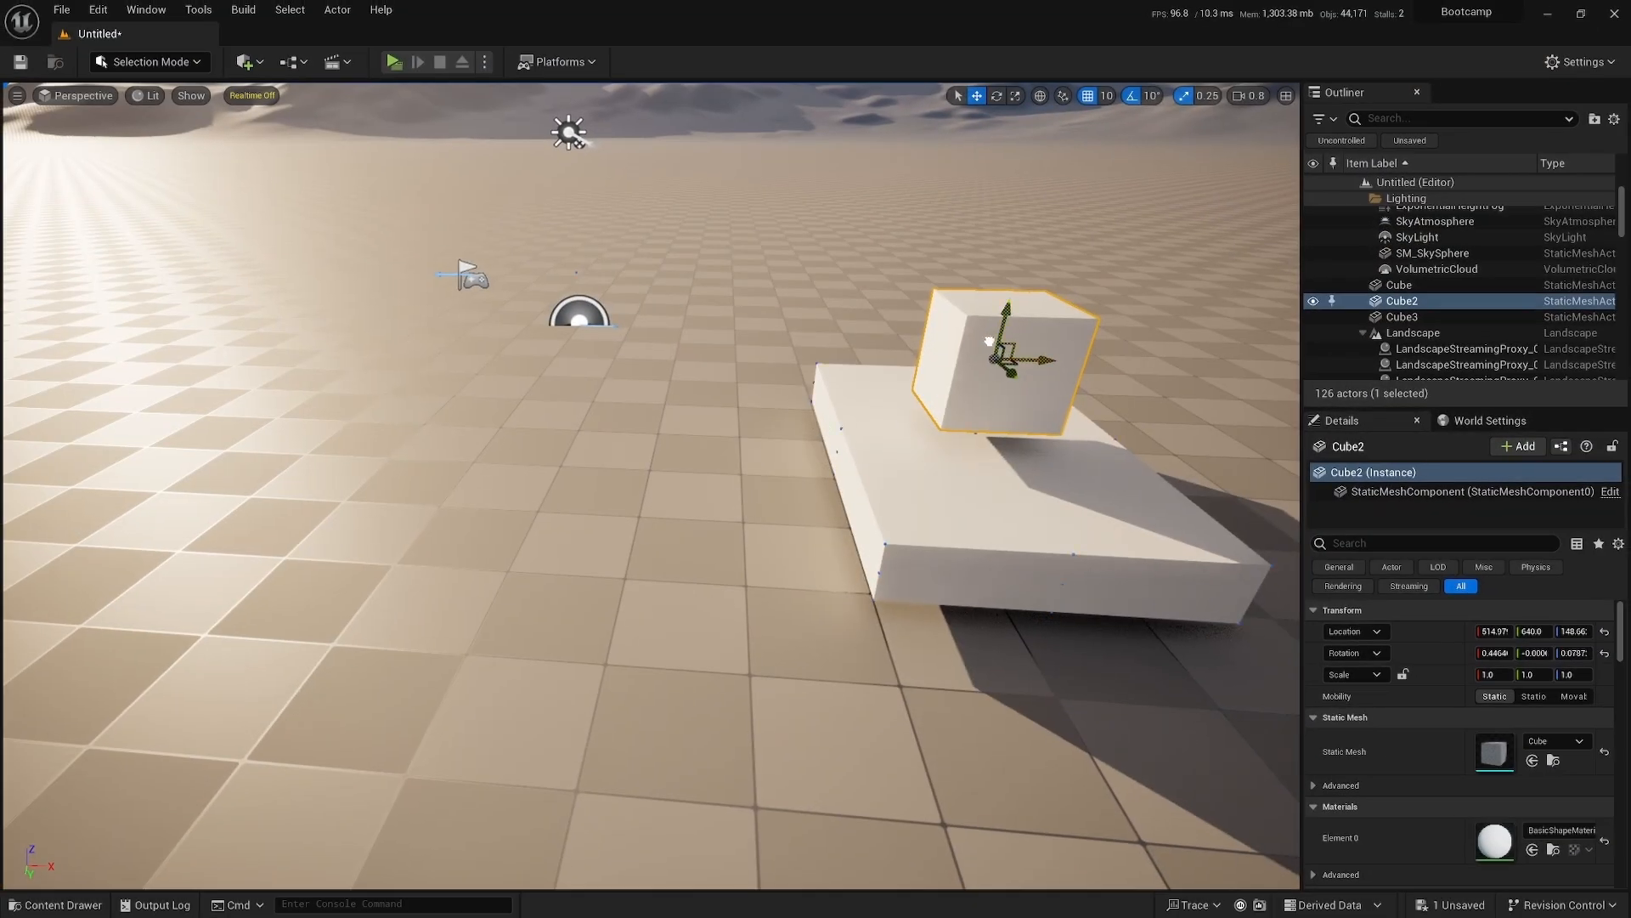
Step: Move Cube2 with the gizmo so it rests on top of the large white slab
{"action": "left_click_drag", "start_coordinate": [1004, 358], "coordinate": [1151, 390]}
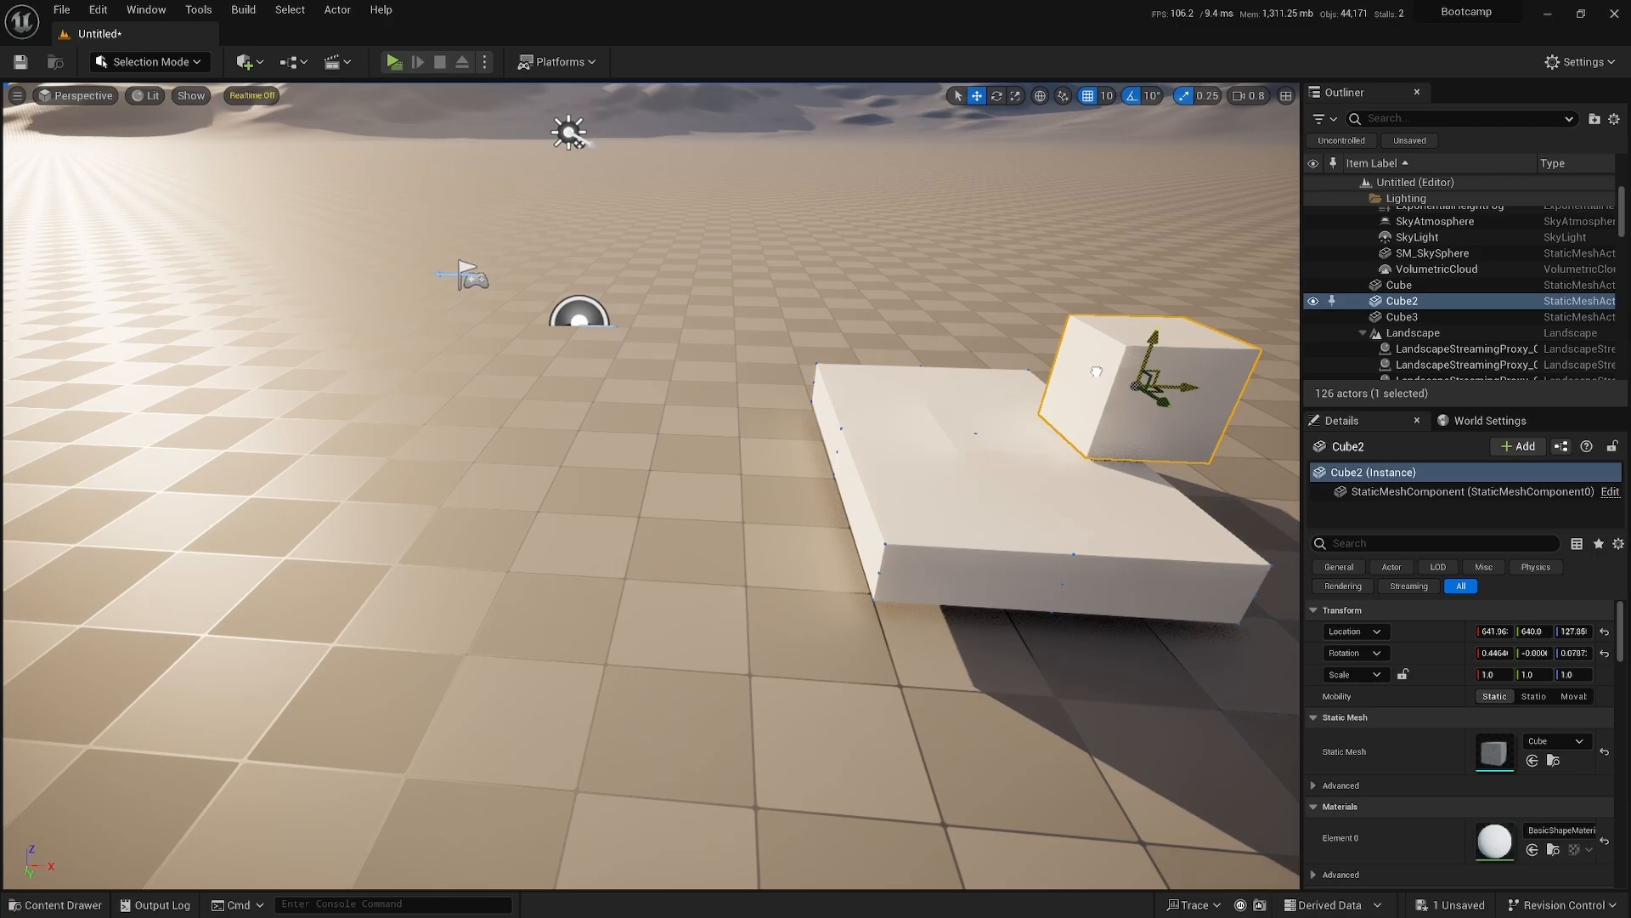
{"action": "left_click_drag", "start_coordinate": [1144, 374], "coordinate": [946, 374]}
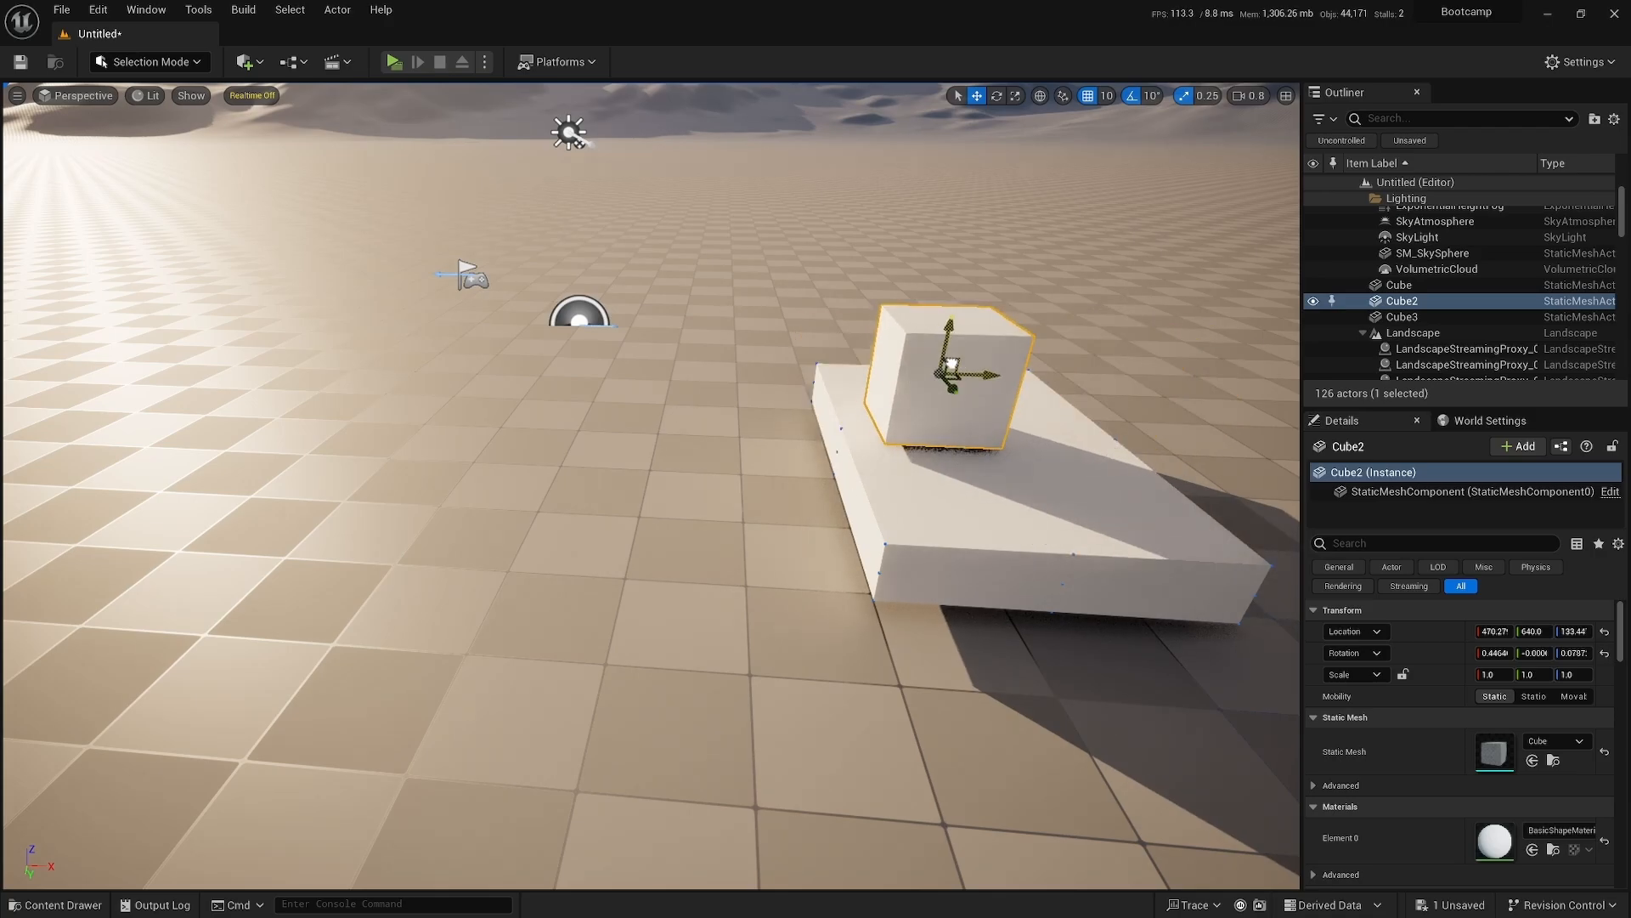
{"action": "left_click_drag", "start_coordinate": [946, 369], "coordinate": [463, 296]}
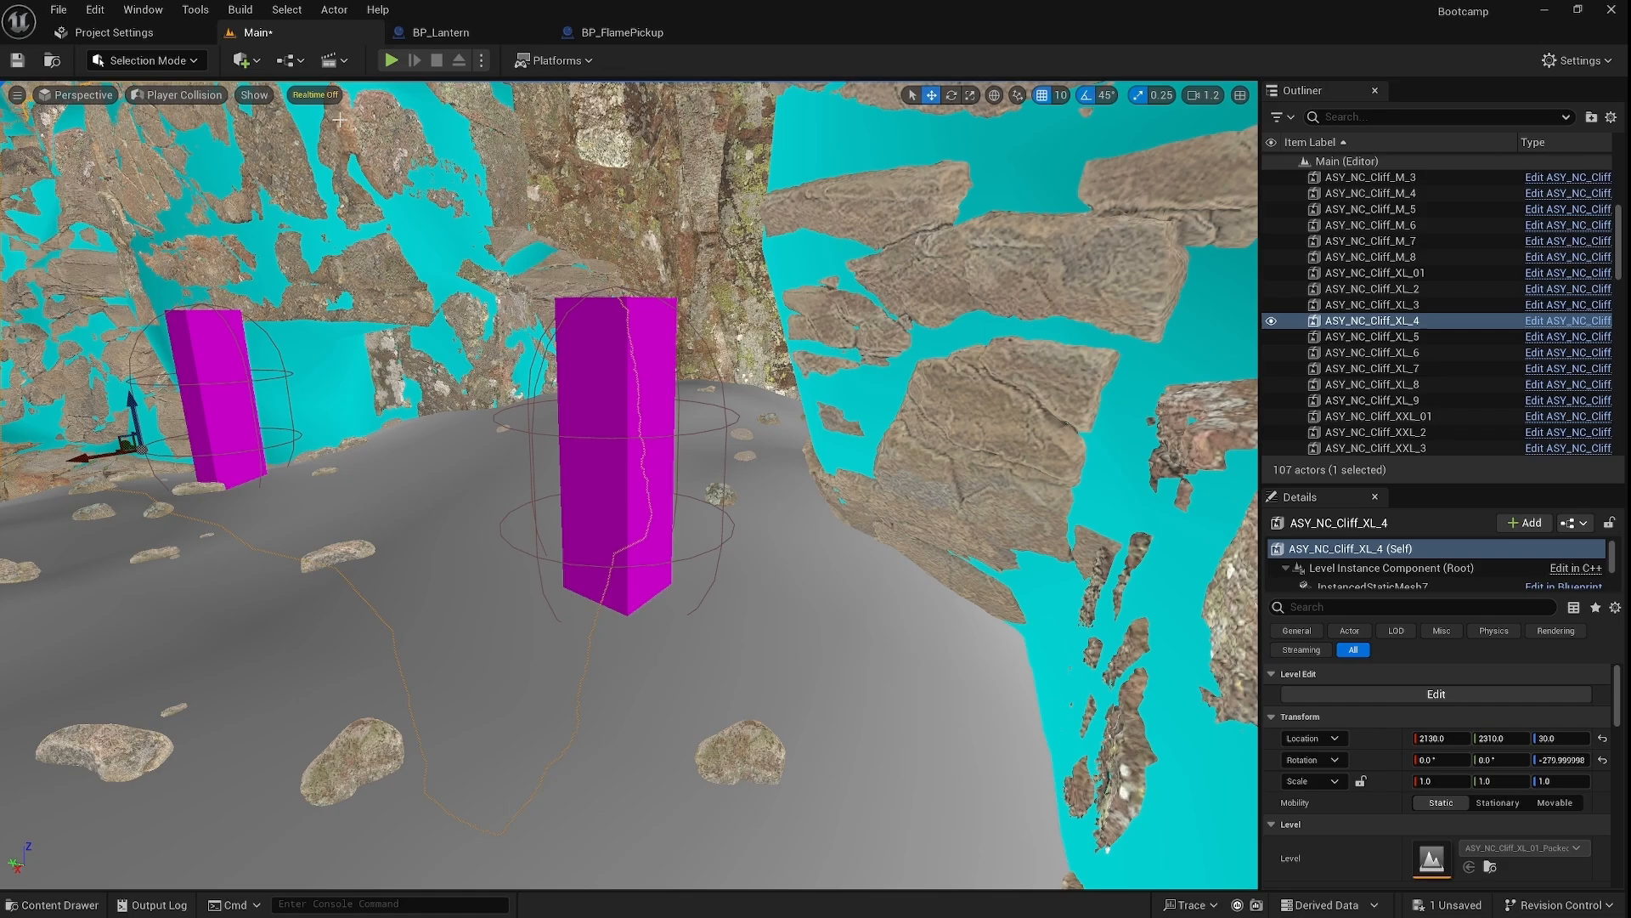
Step: Return the cave level viewport to Lit rendering and start a Play In Editor session
{"action": "left_click", "coordinate": [182, 95]}
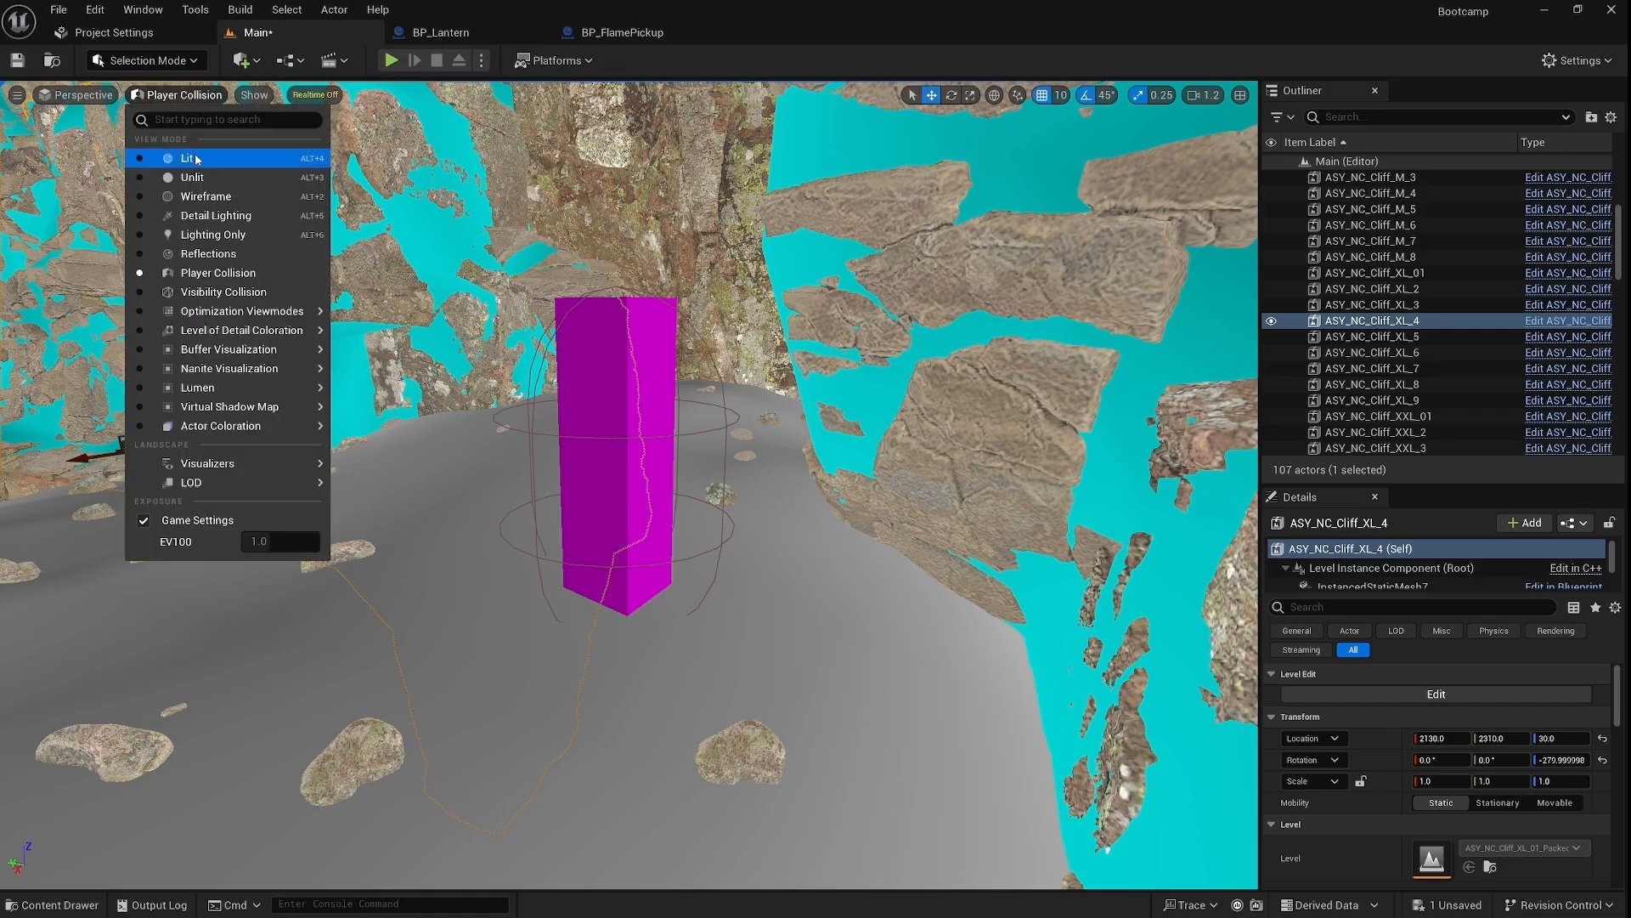
{"action": "left_click", "coordinate": [190, 158]}
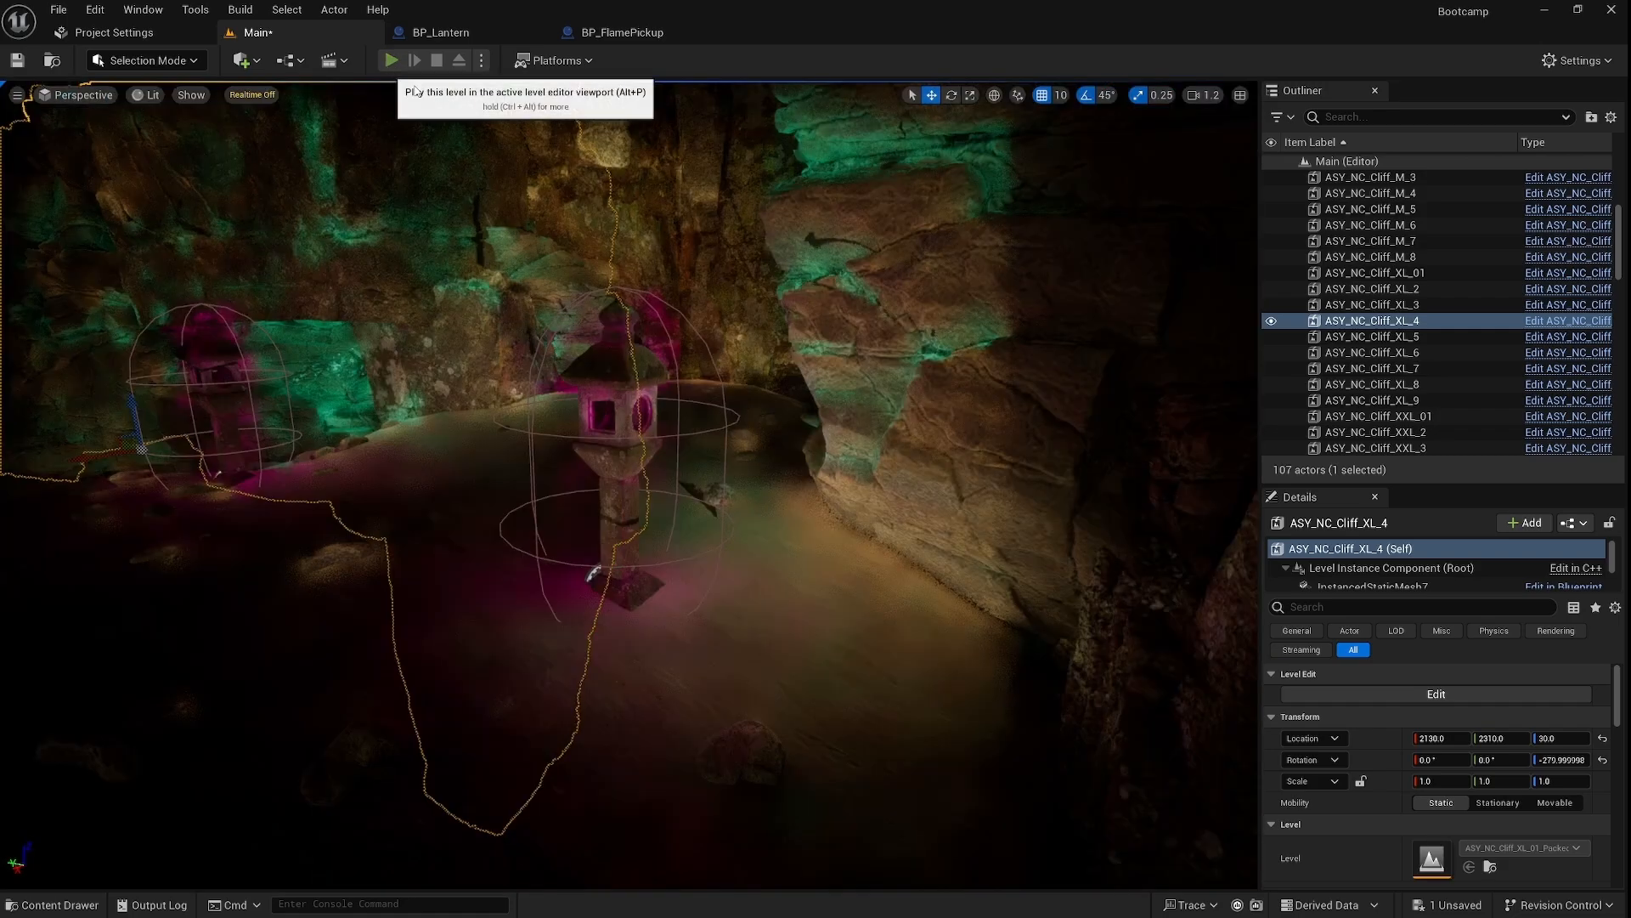
{"action": "left_click", "coordinate": [390, 59]}
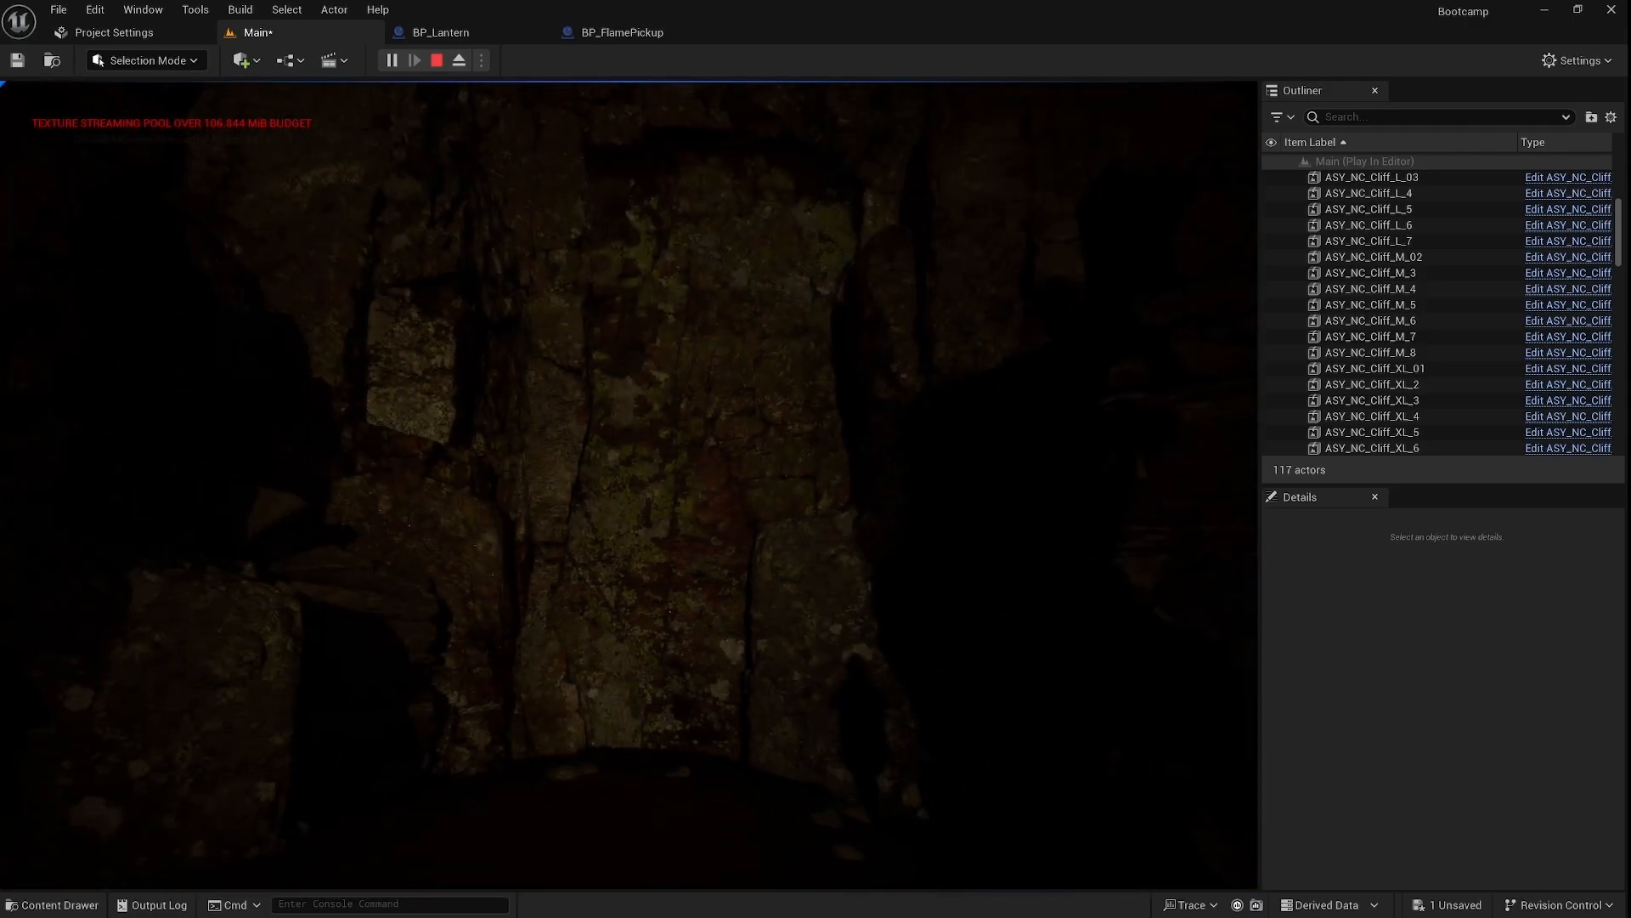
Step: Stop the play session to return the cave level to editing mode
{"action": "left_click", "coordinate": [437, 60]}
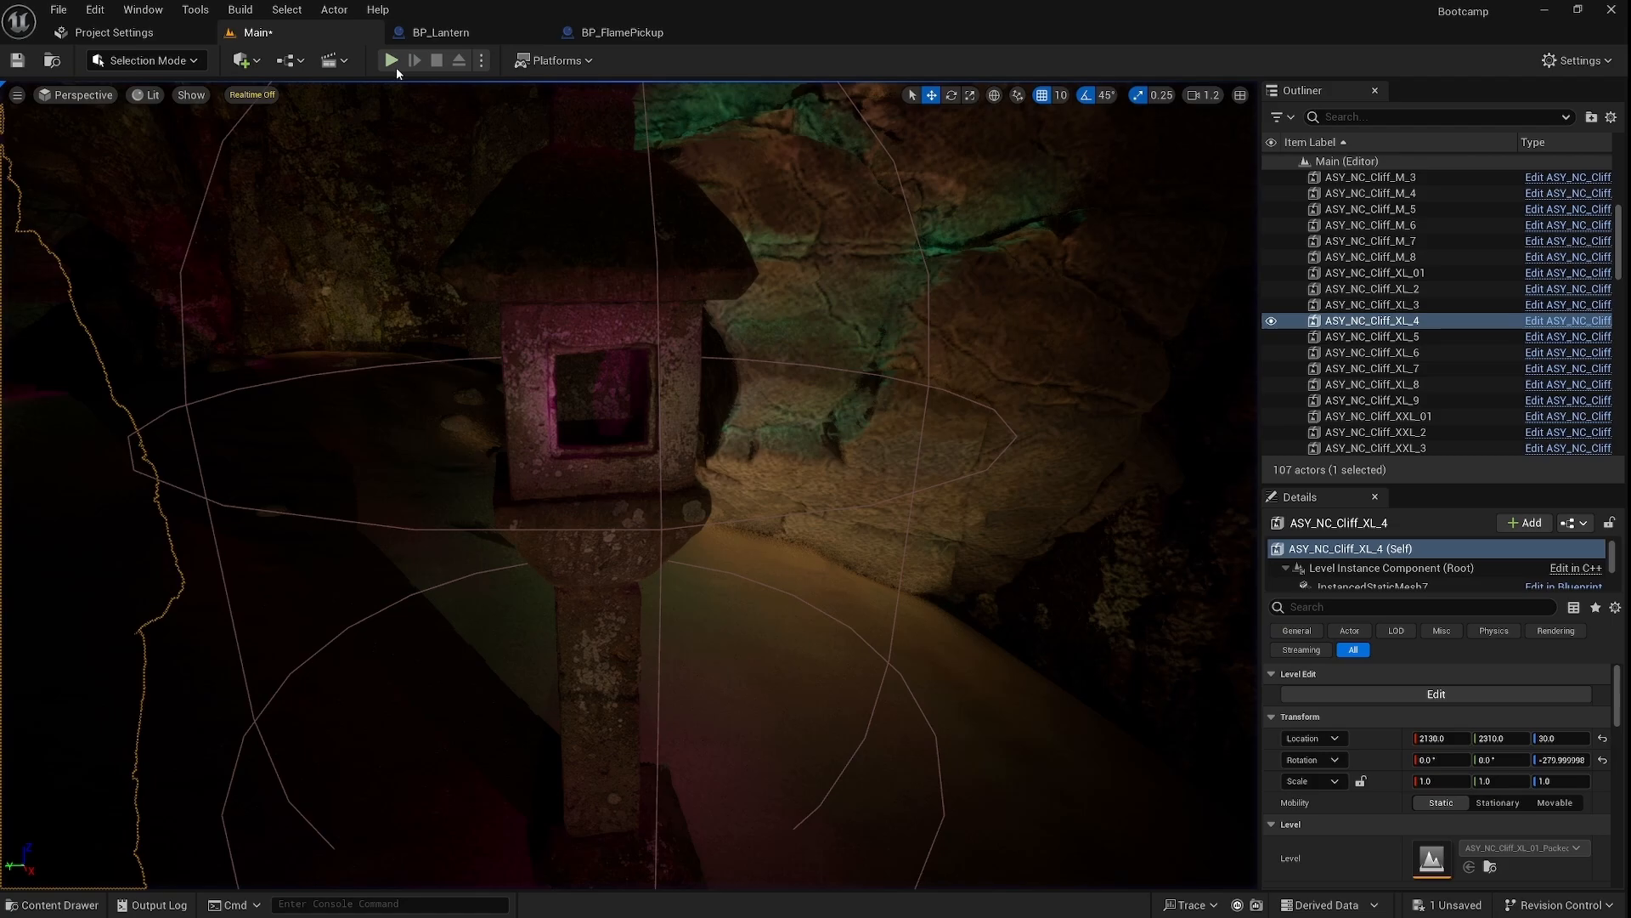
{"action": "left_click", "coordinate": [391, 60]}
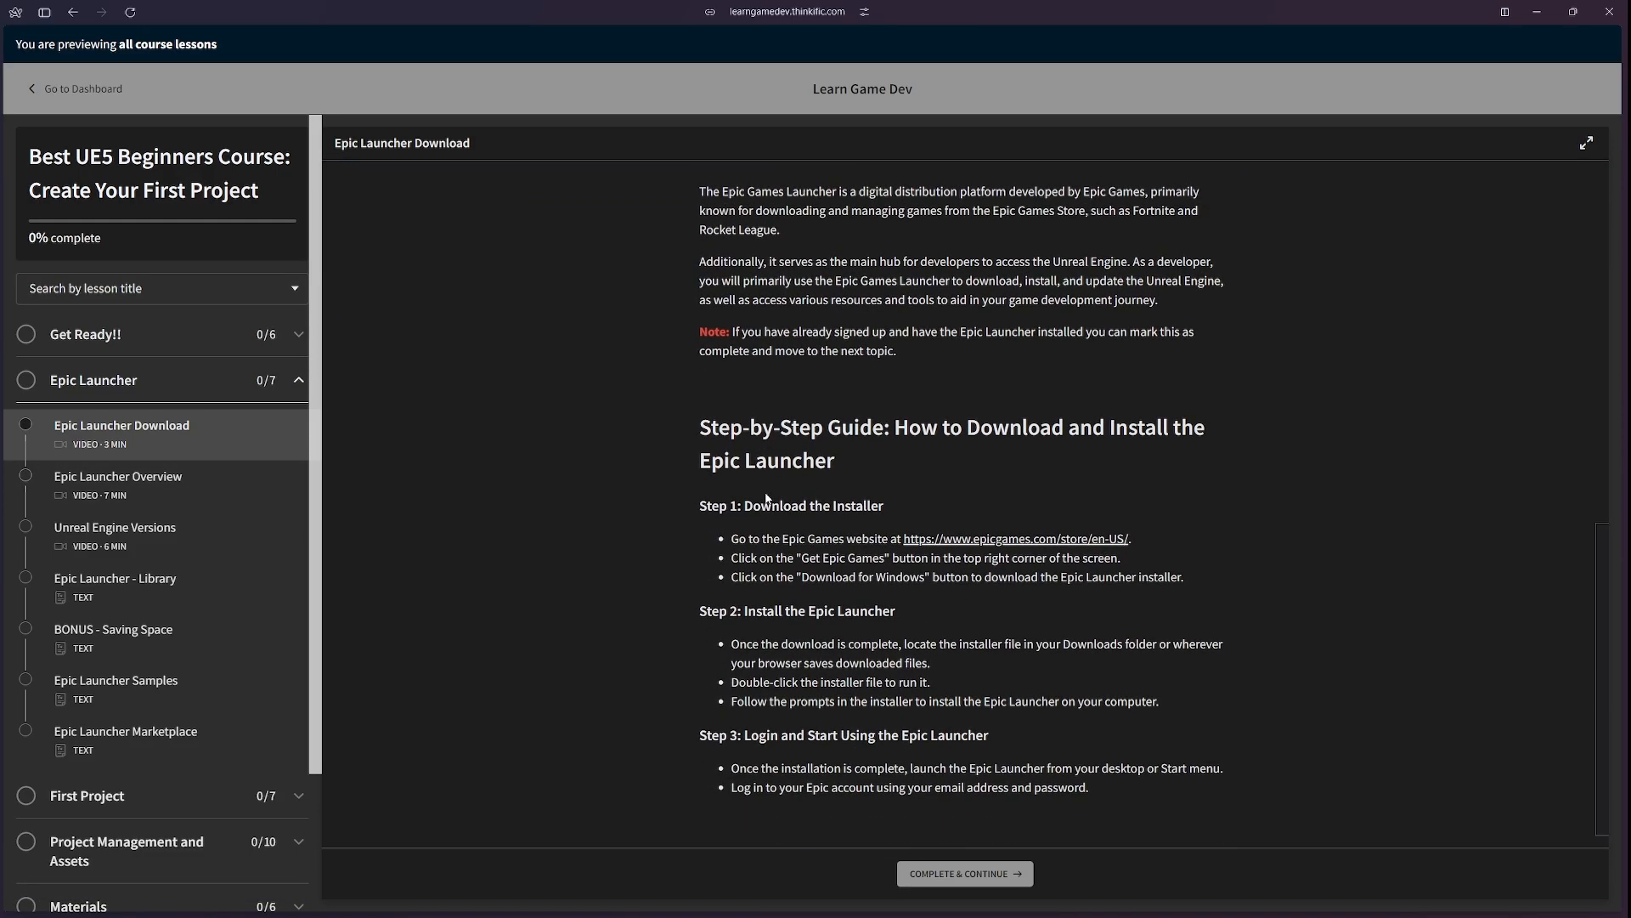
Step: Mark the Epic Launcher Download lesson complete and read through the Epic Launcher Overview lesson
{"action": "left_click", "coordinate": [962, 873]}
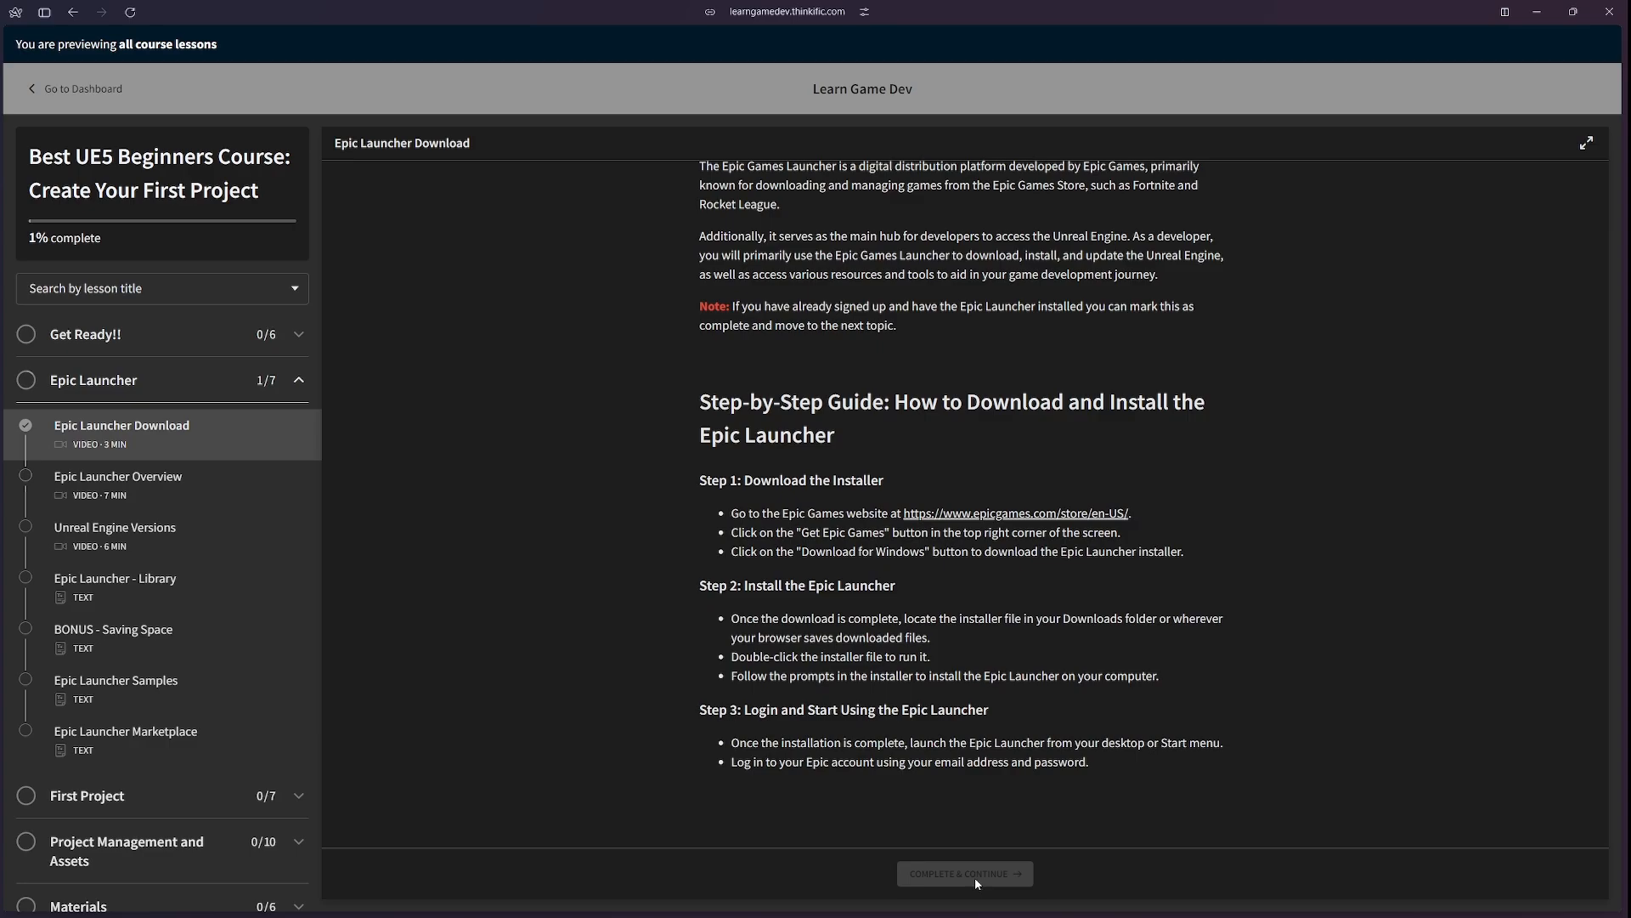
{"action": "left_click", "coordinate": [119, 484]}
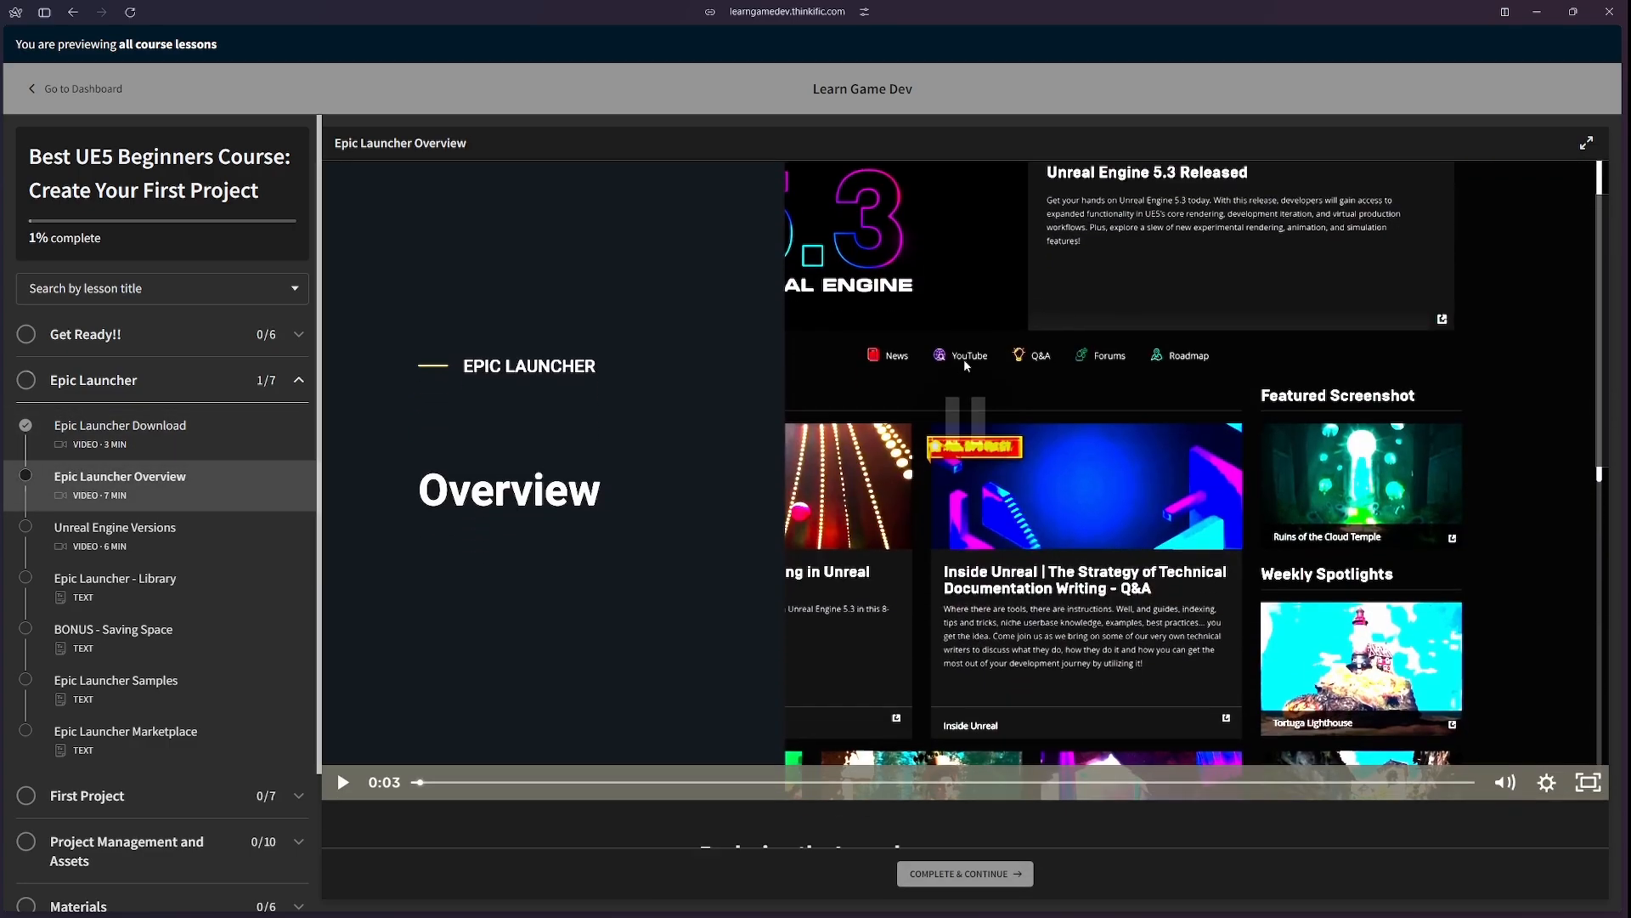
{"action": "scroll", "scroll_direction": "down", "scroll_amount": 3}
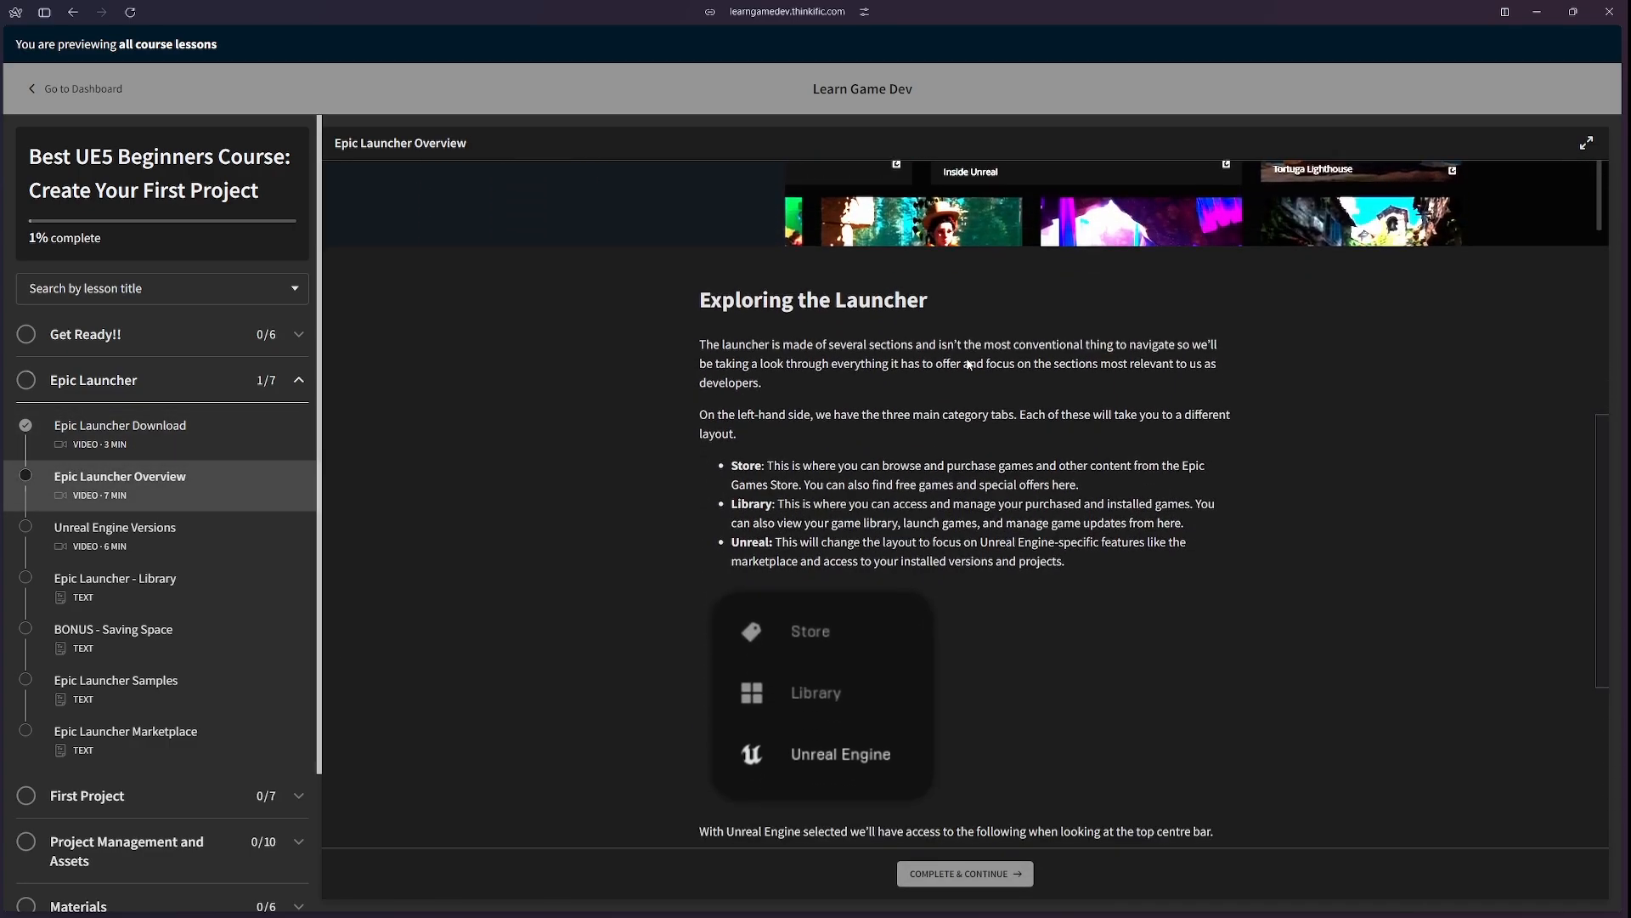
{"action": "scroll", "scroll_direction": "down", "scroll_amount": 3}
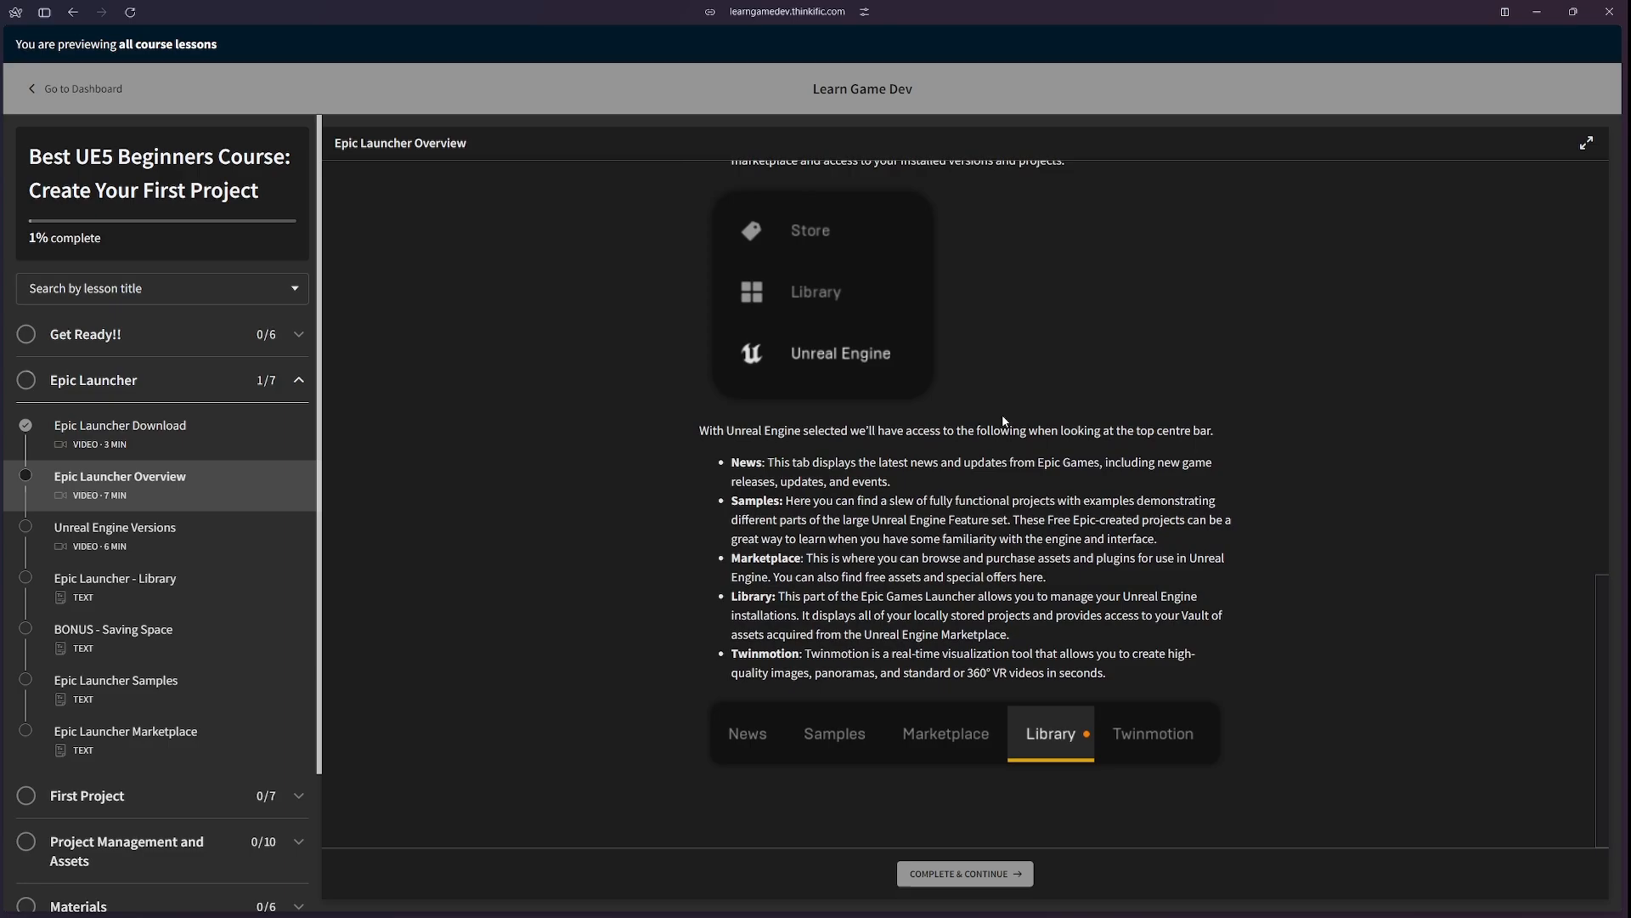
Step: Read the Unreal Engine Versions lesson, then move on to the Epic Launcher - Library lesson
{"action": "left_click", "coordinate": [117, 527]}
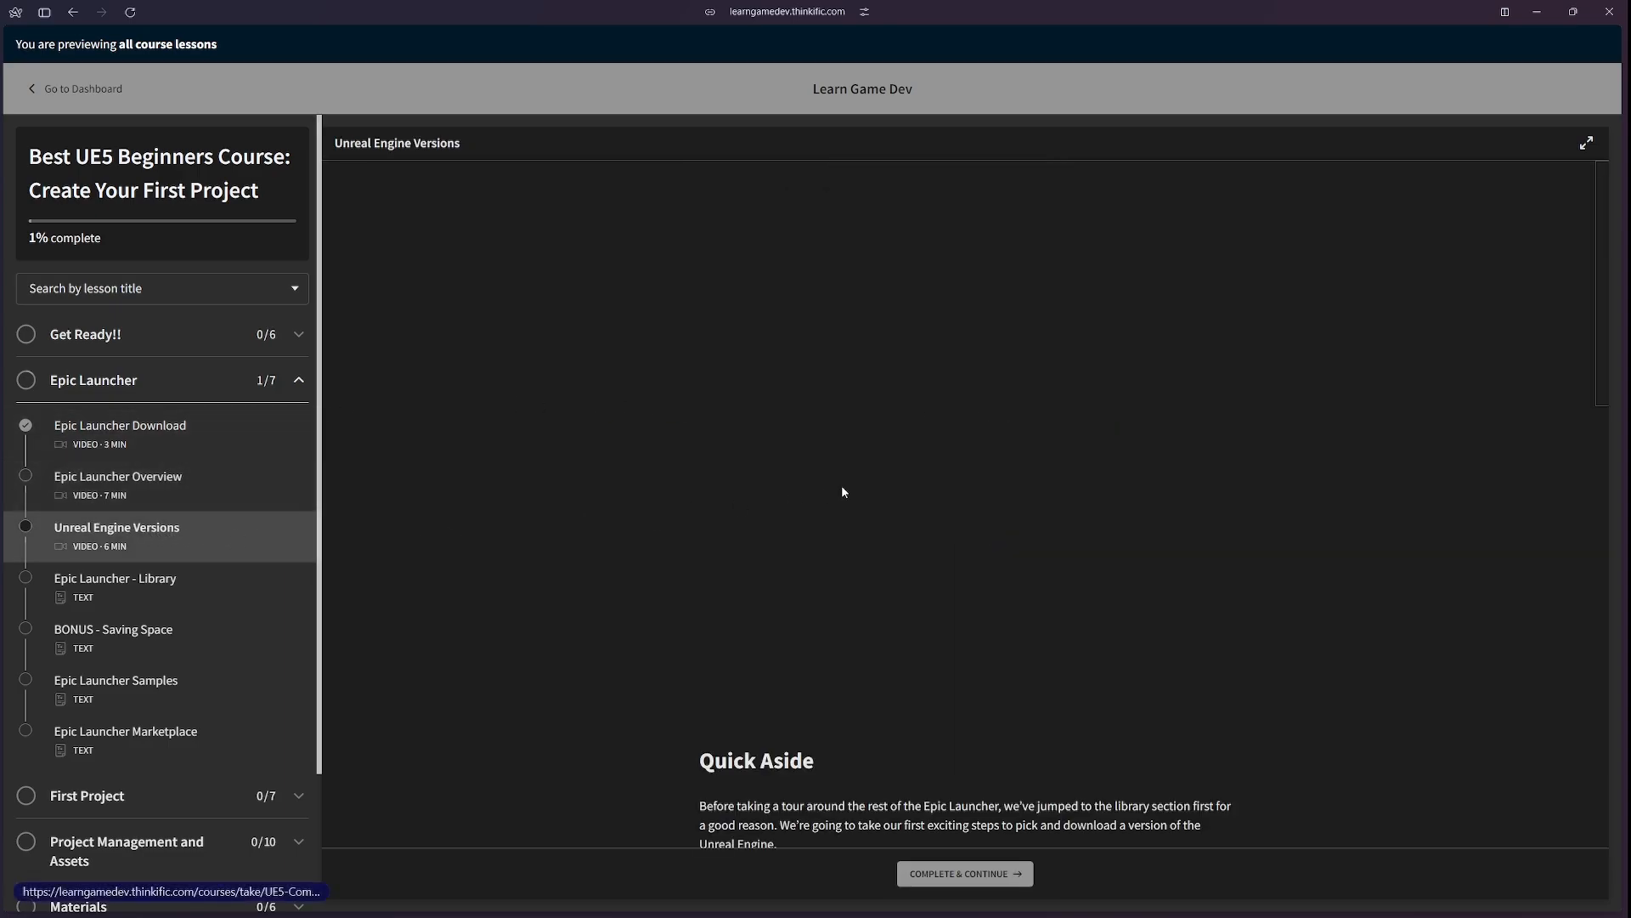
{"action": "scroll", "scroll_direction": "down", "scroll_amount": 3}
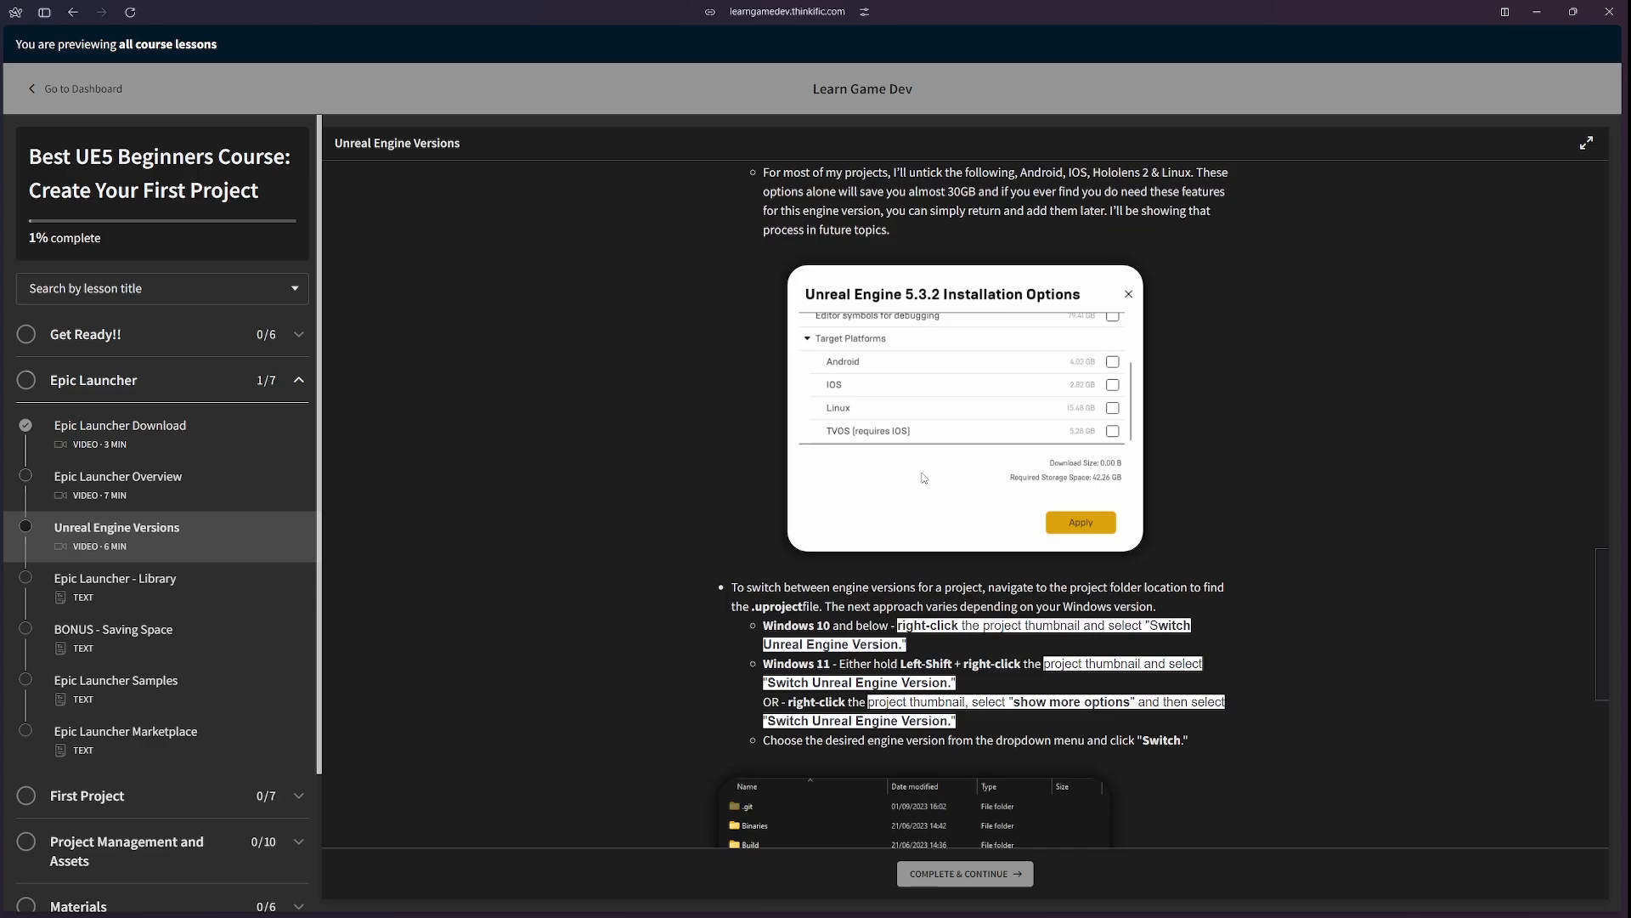
{"action": "scroll", "scroll_direction": "down", "scroll_amount": 3}
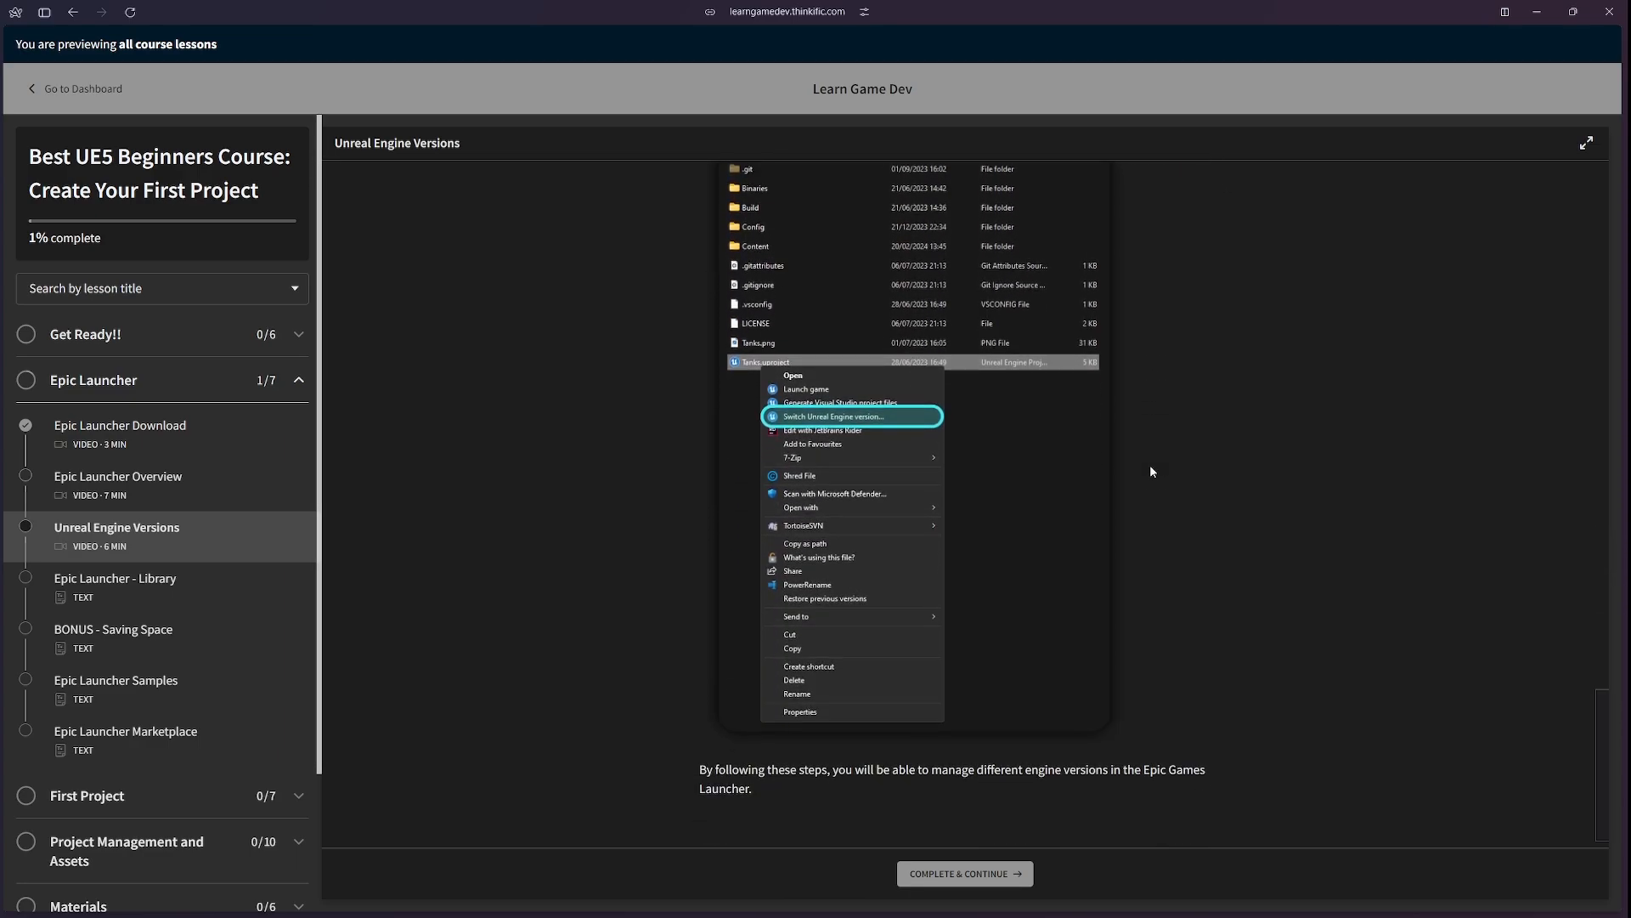
{"action": "left_click", "coordinate": [116, 578]}
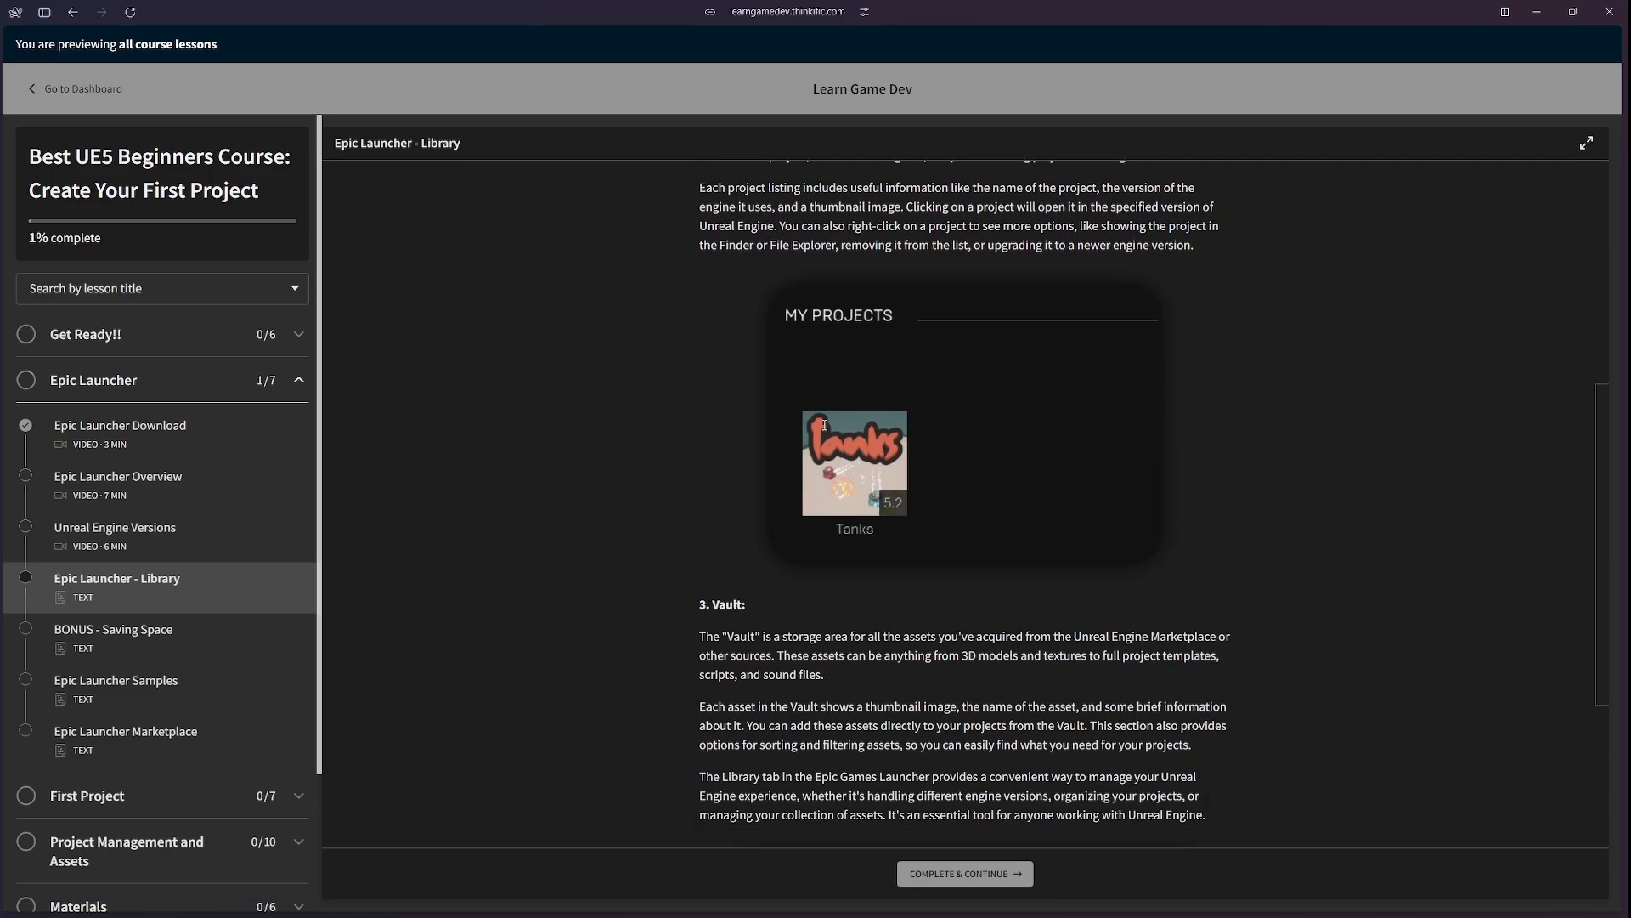
Step: Step through BONUS - Saving Space and Epic Launcher Samples to reach the Epic Launcher Marketplace lesson
{"action": "scroll", "scroll_direction": "down", "scroll_amount": 3}
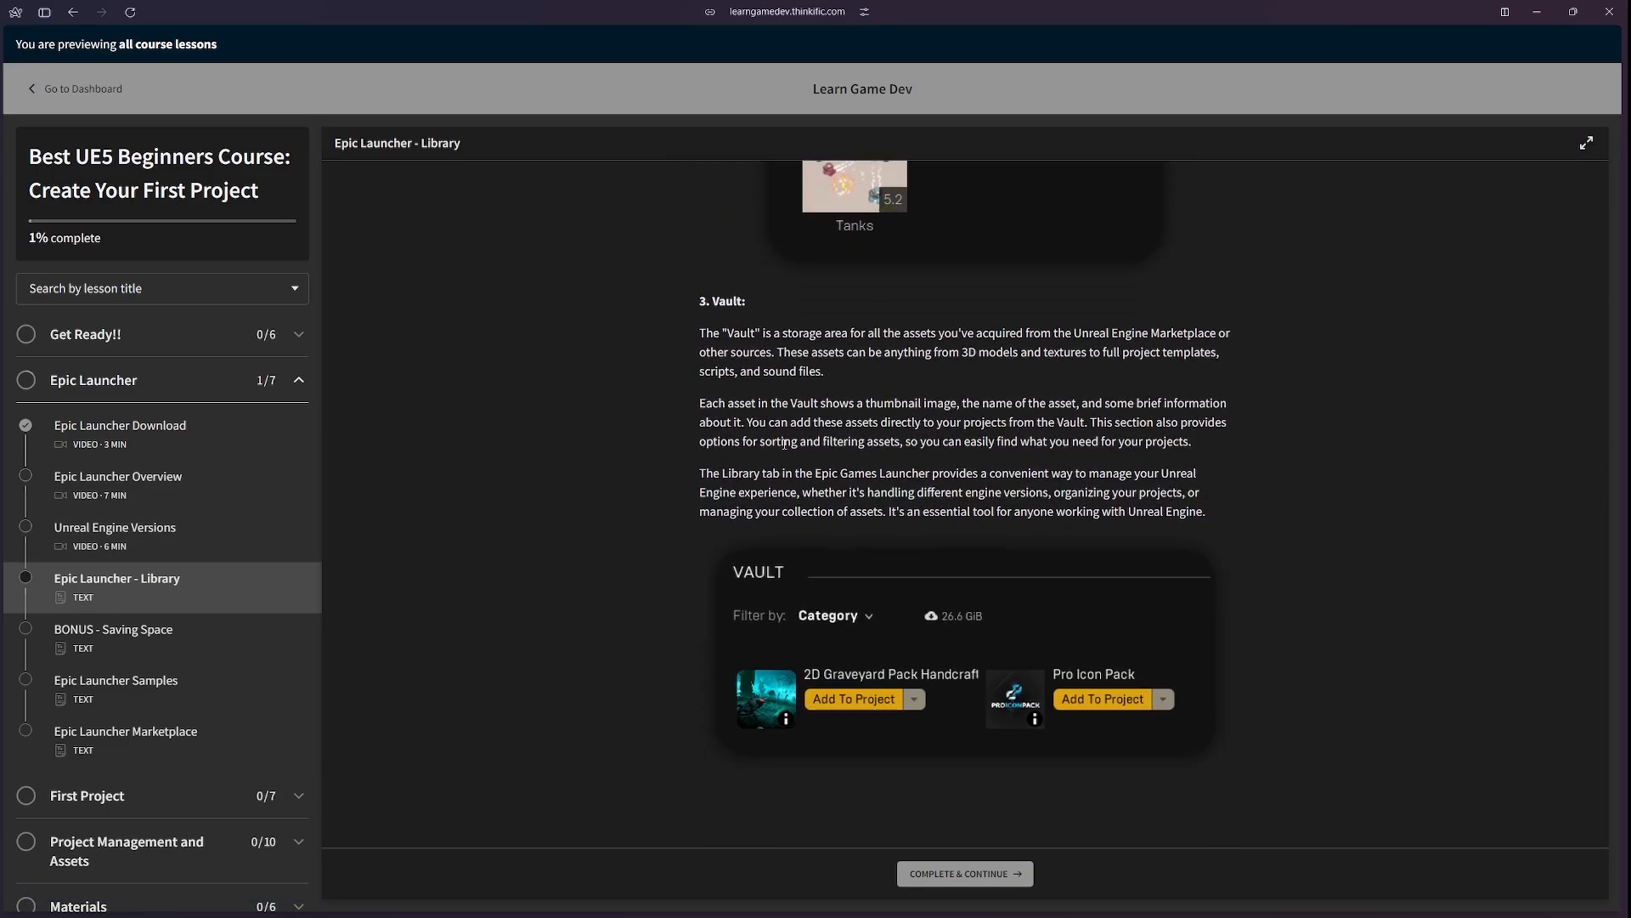
{"action": "left_click", "coordinate": [114, 638]}
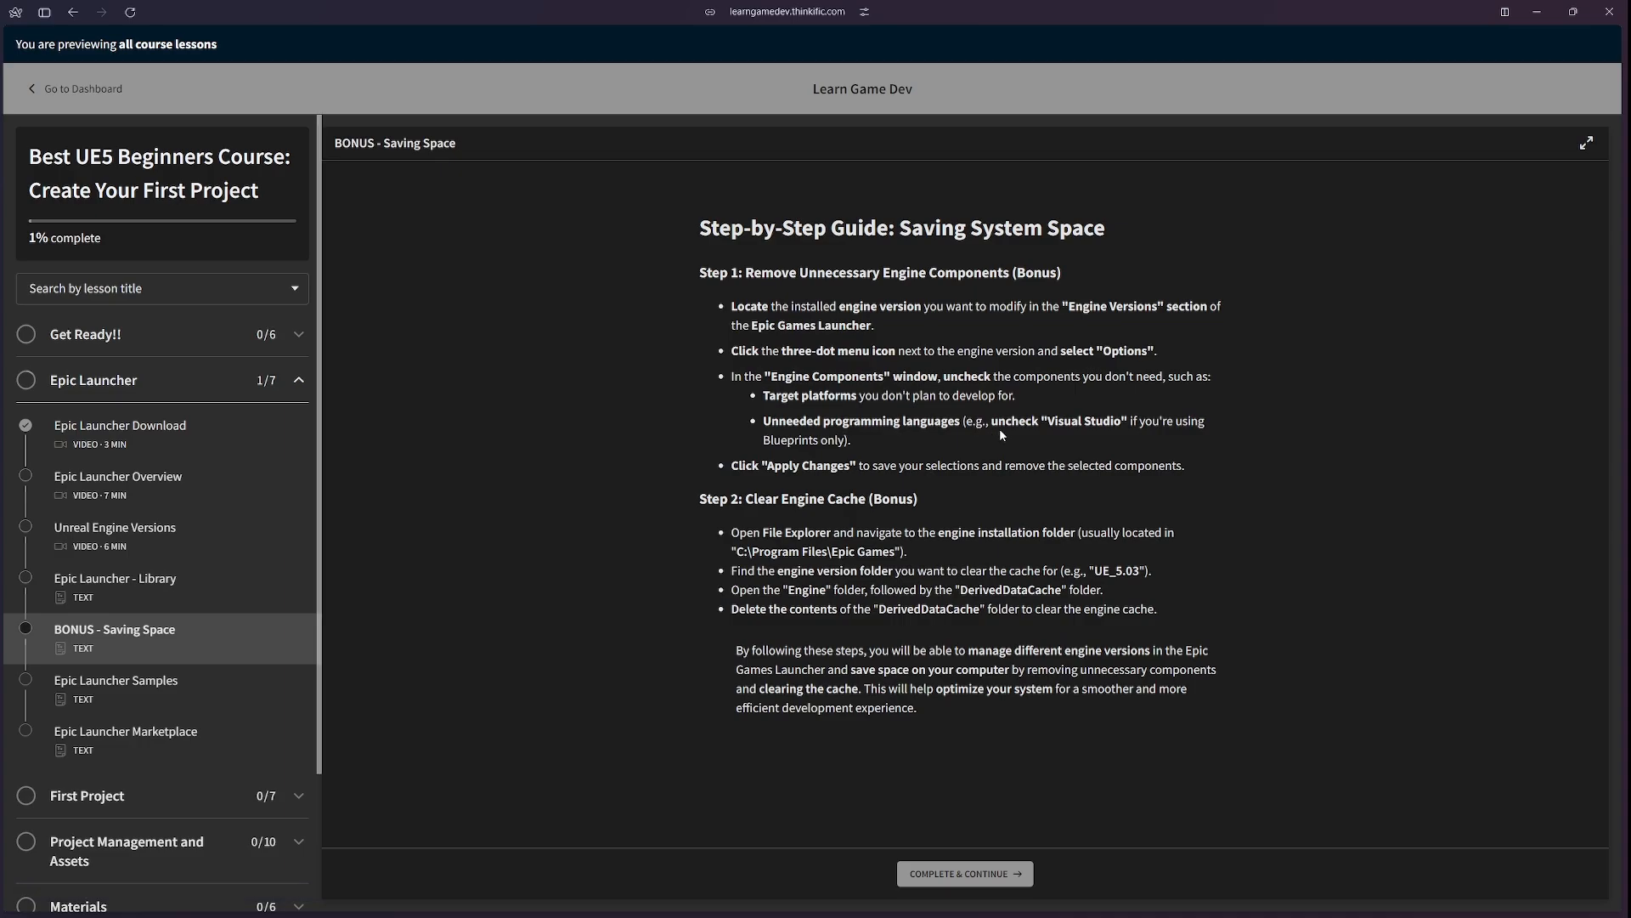
{"action": "left_click", "coordinate": [117, 679]}
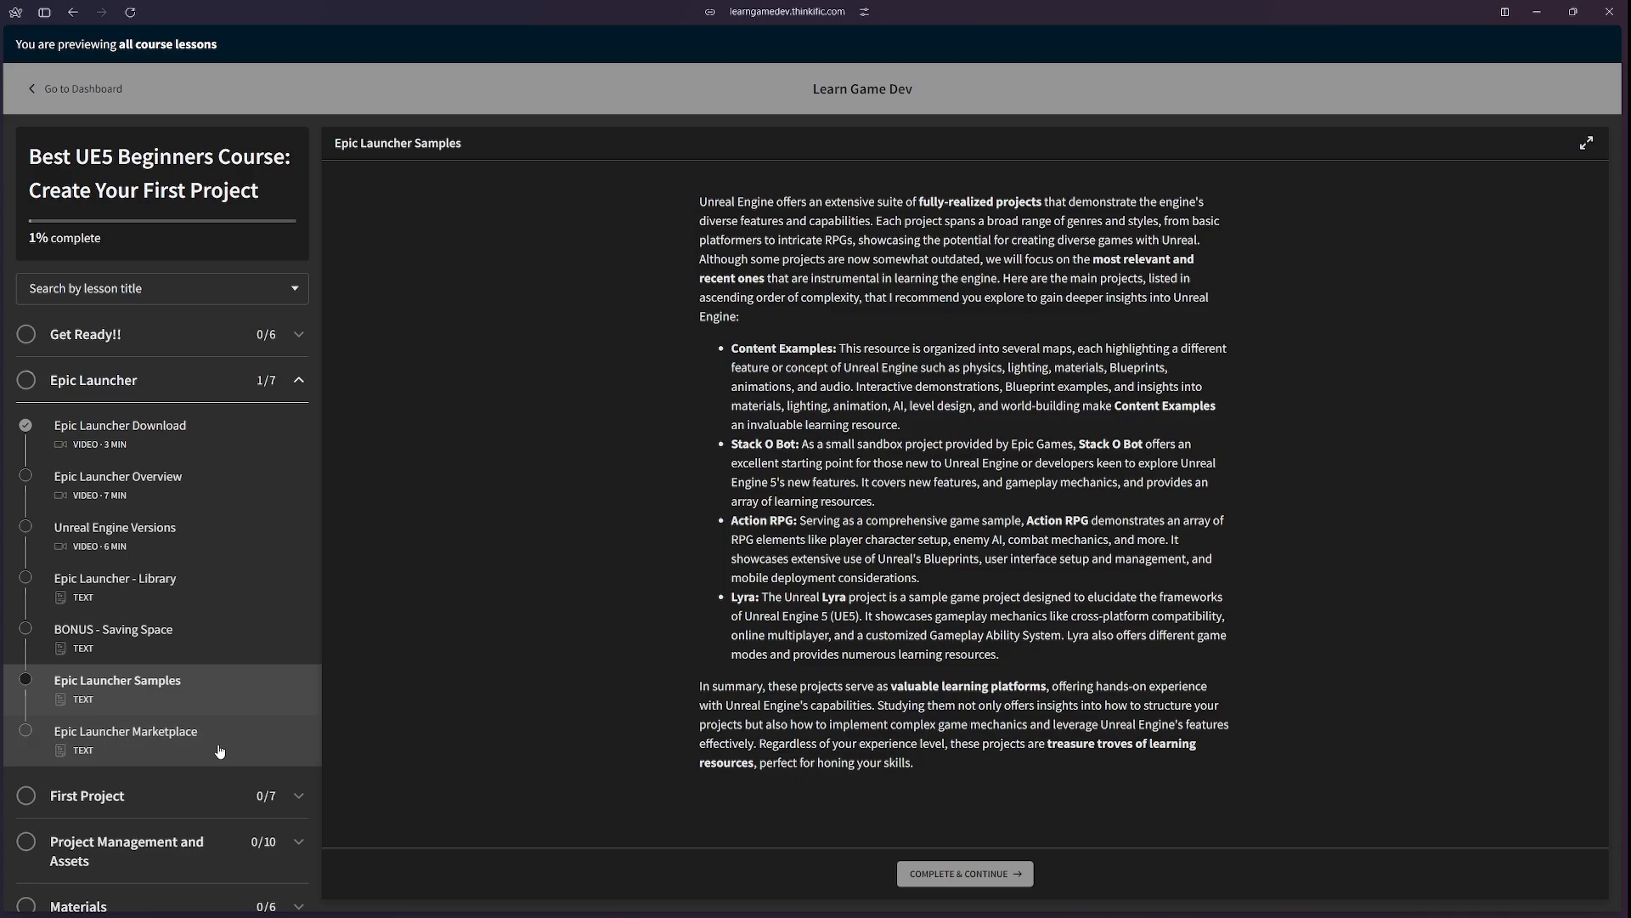
{"action": "left_click", "coordinate": [126, 740]}
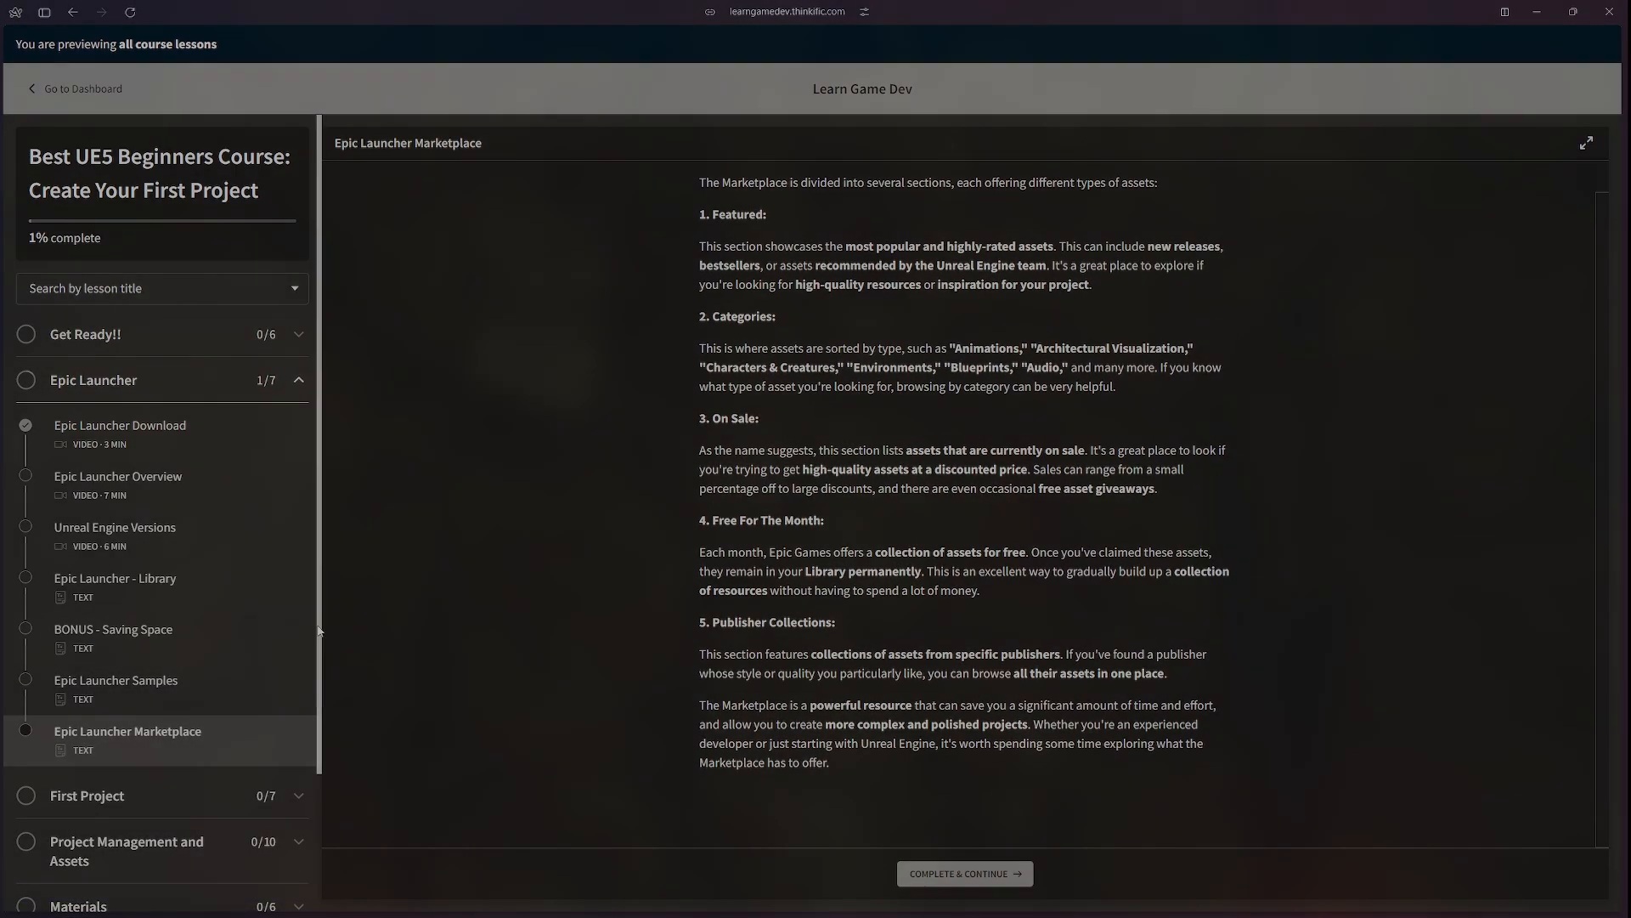